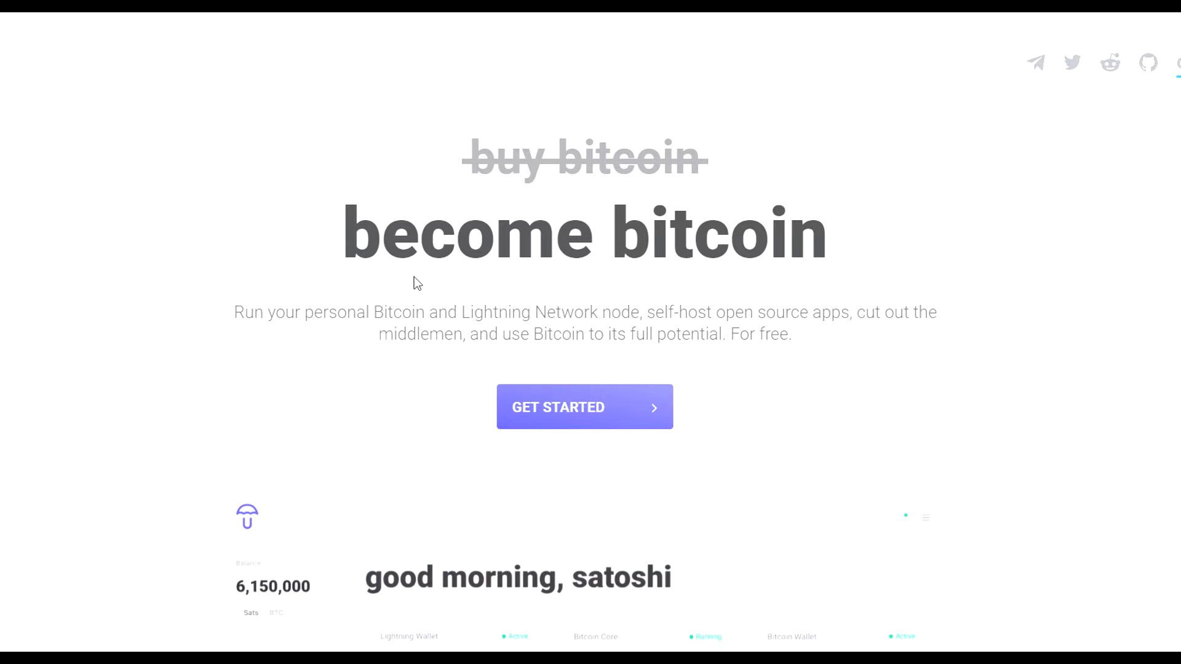
{"action": "mouse_move", "coordinate": [254, 233]}
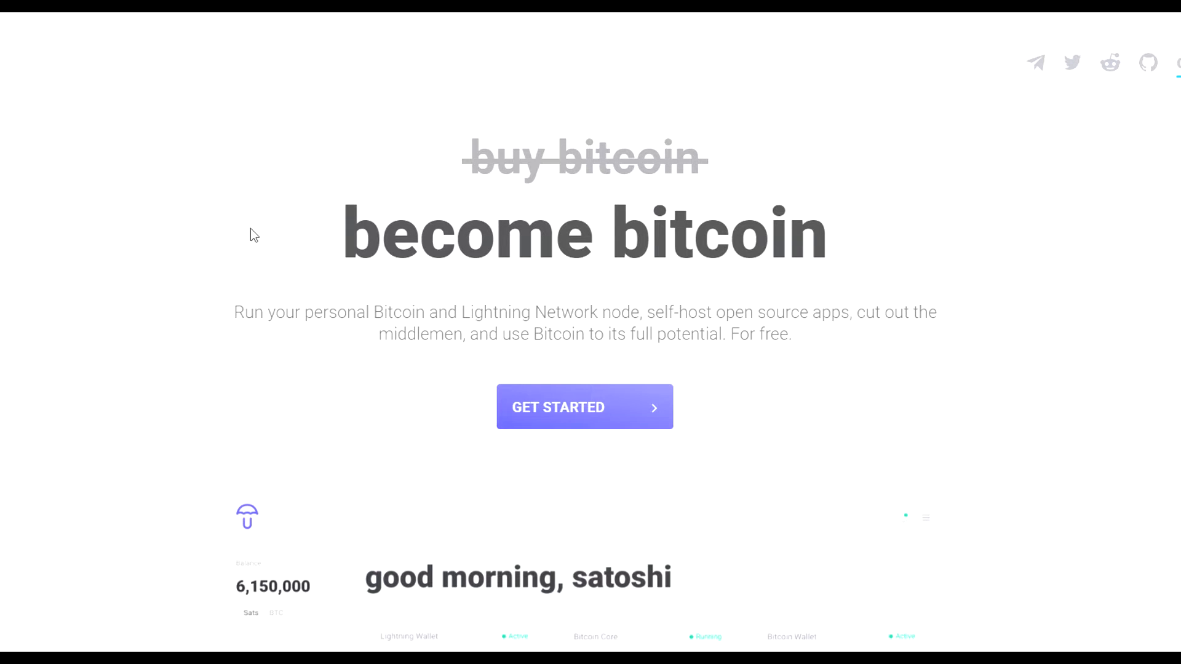
{"action": "mouse_move", "coordinate": [203, 233]}
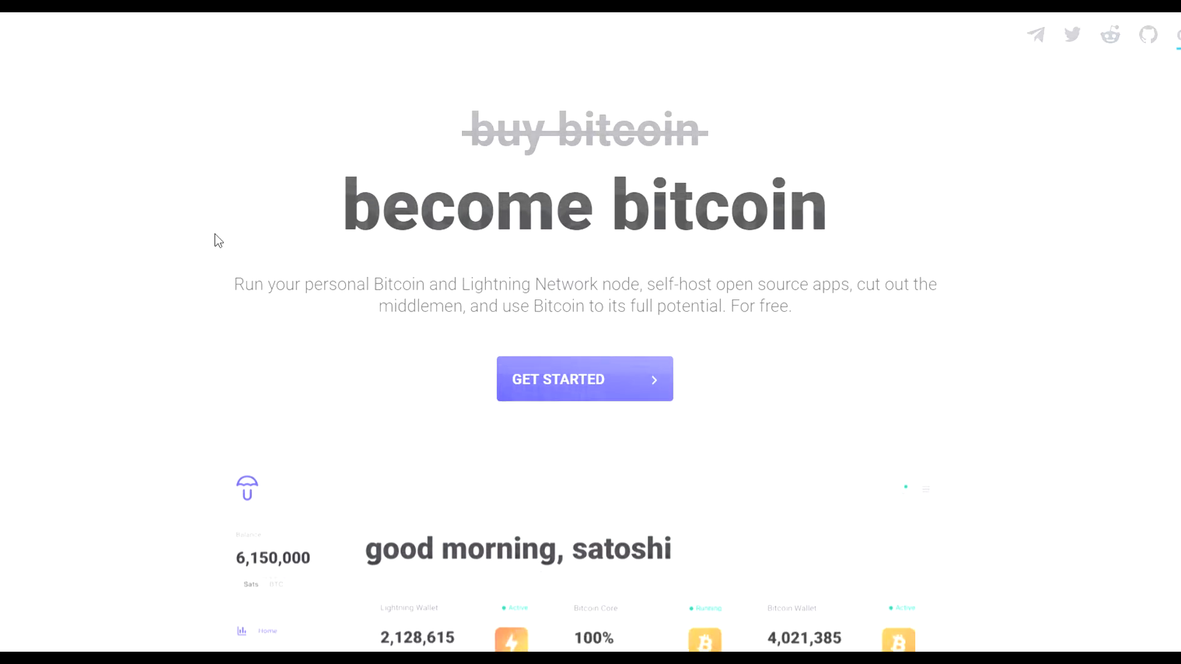
Scroll the getumbrel.com homepage down to the Raspberry Pi 4 and Linux install options
{"action": "scroll", "scroll_direction": "down", "scroll_amount": 3}
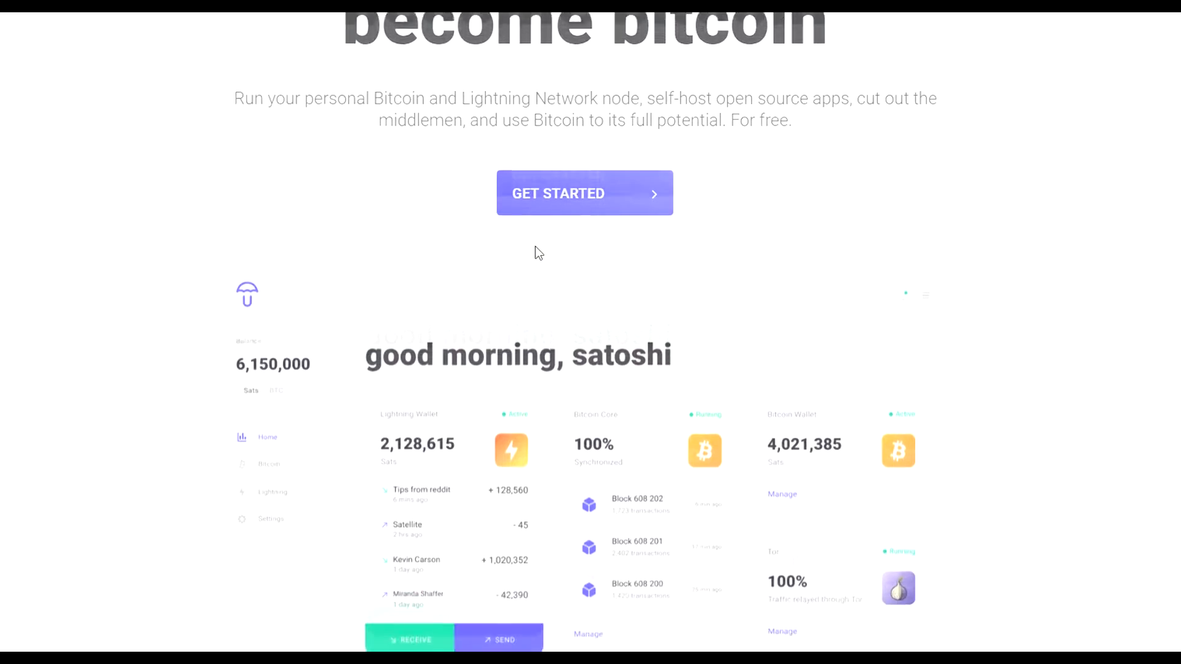
{"action": "scroll", "scroll_direction": "down", "scroll_amount": 3}
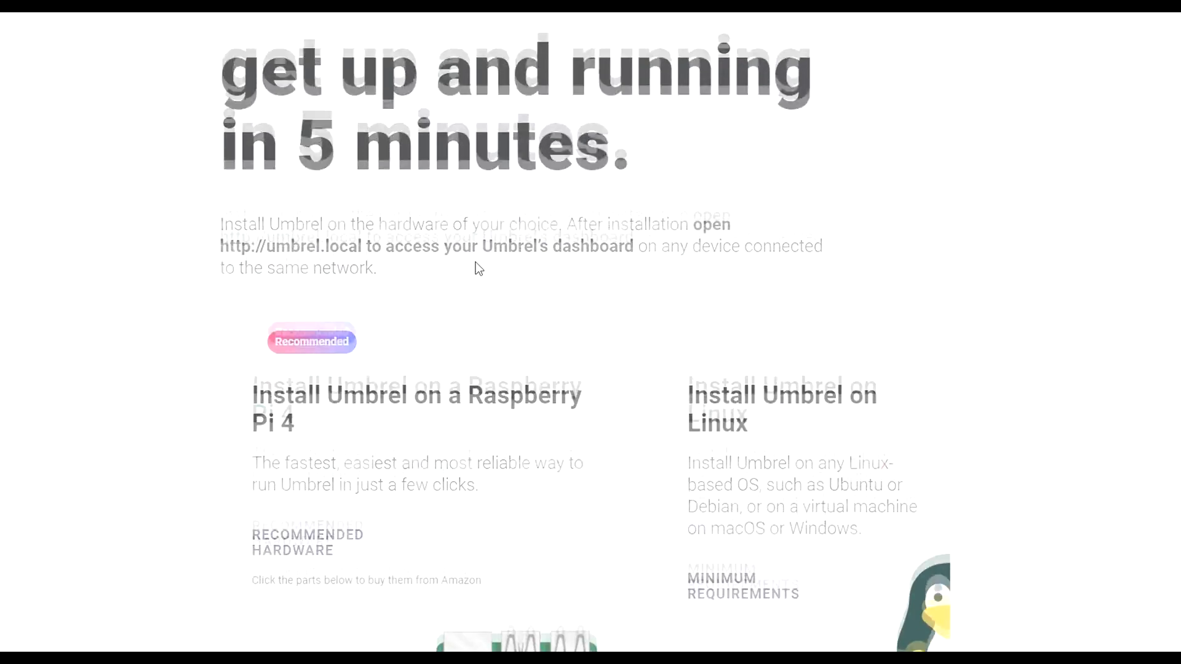
{"action": "scroll", "scroll_direction": "down", "scroll_amount": 3}
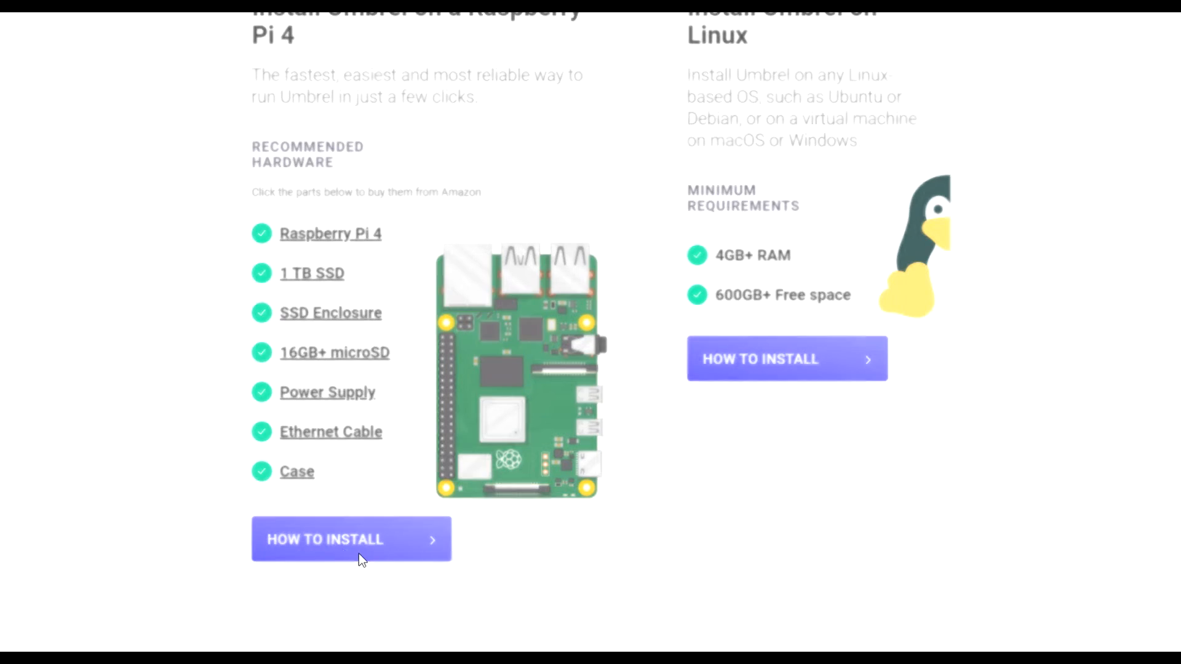
Open the Raspberry Pi 4 install guide and advance through its steps past Step 8
{"action": "left_click", "coordinate": [351, 539]}
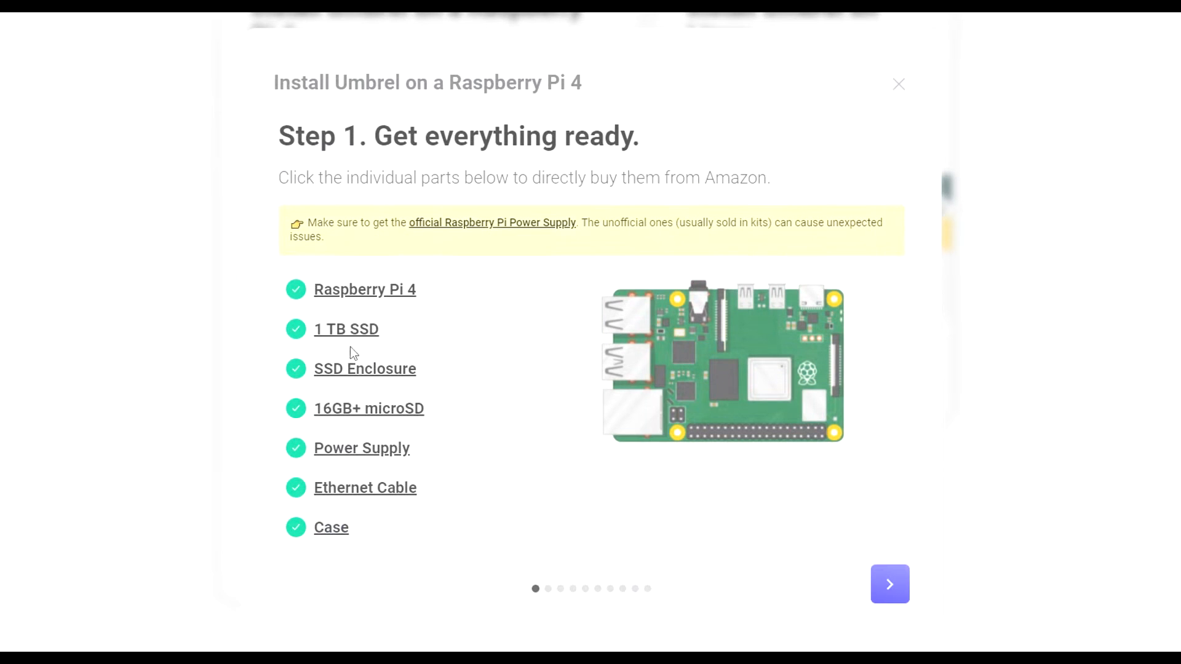
{"action": "mouse_move", "coordinate": [339, 523]}
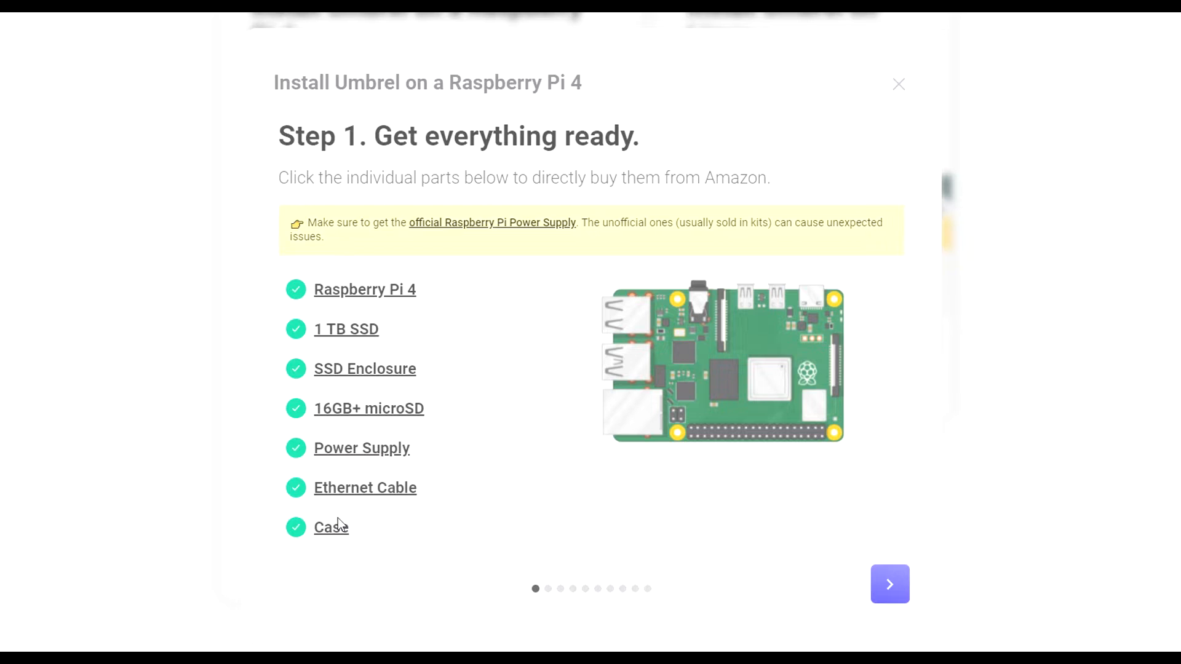
{"action": "mouse_move", "coordinate": [390, 395]}
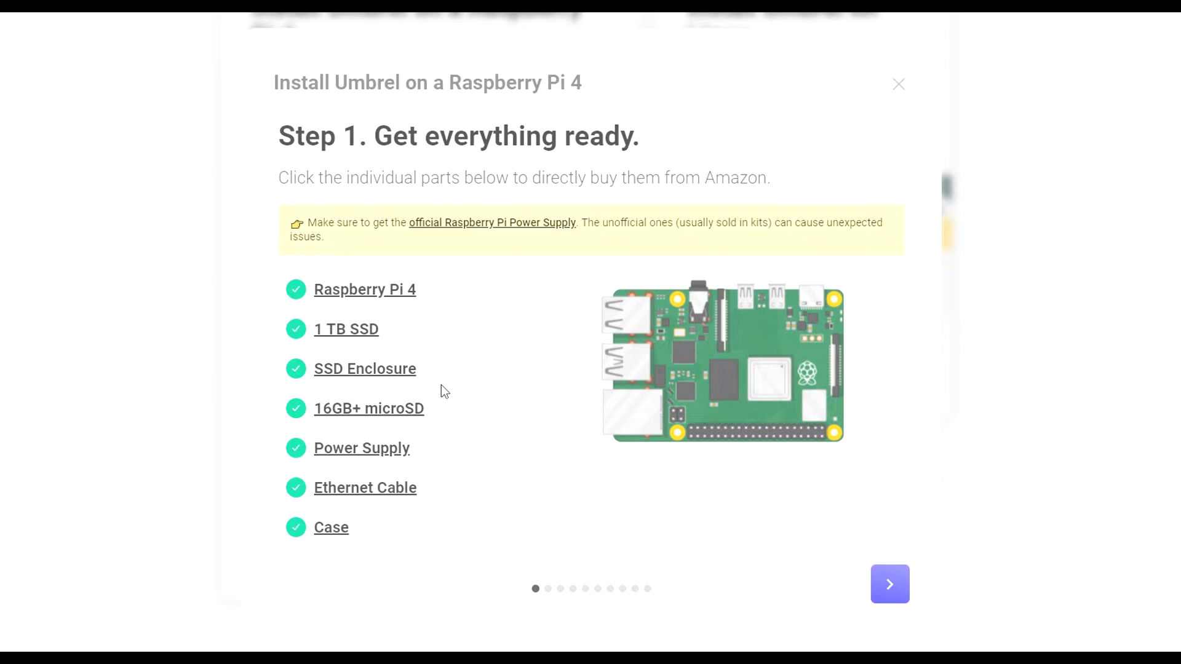
{"action": "mouse_move", "coordinate": [411, 424]}
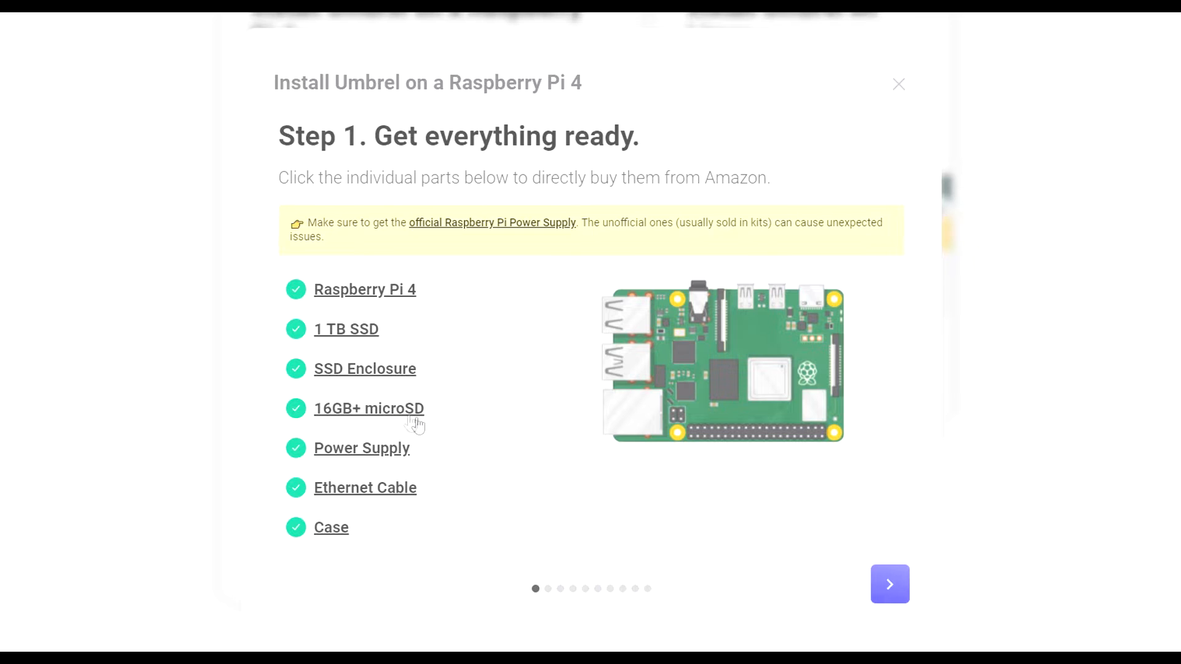
{"action": "left_click", "coordinate": [890, 583]}
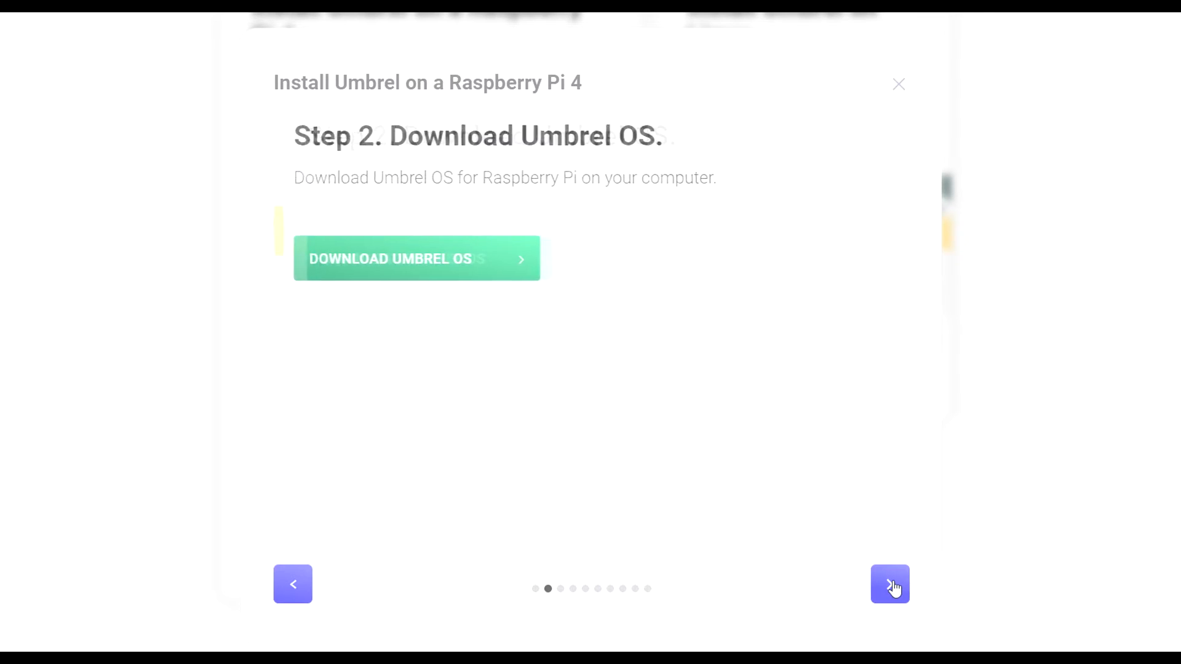
{"action": "left_click", "coordinate": [890, 583]}
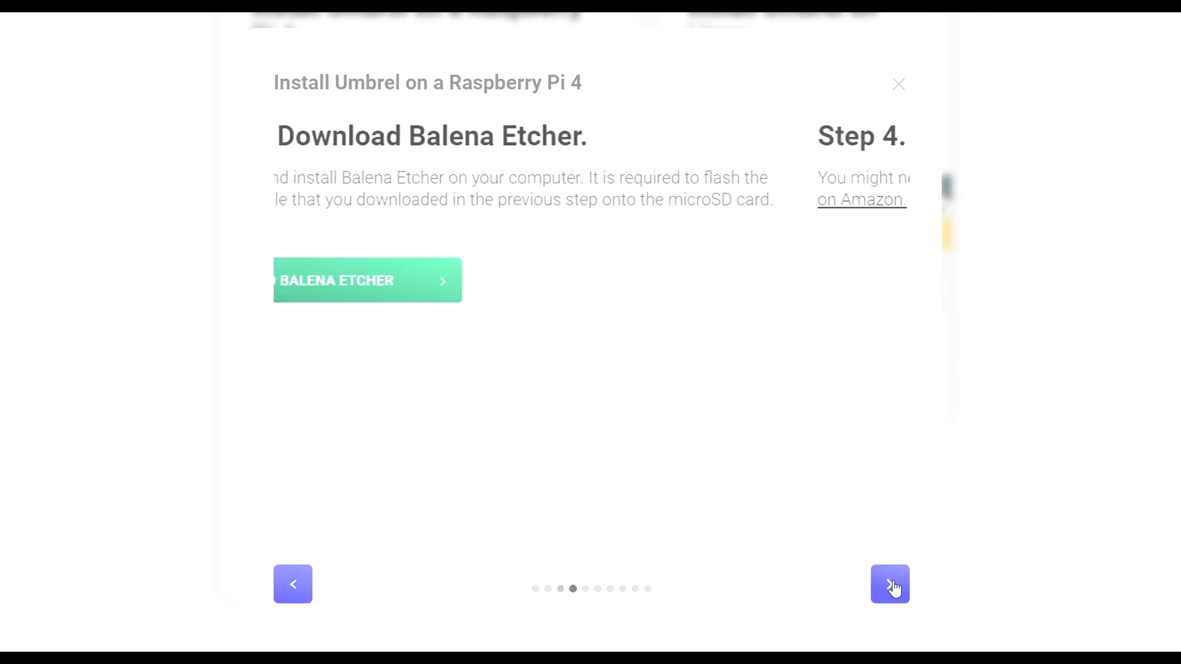
{"action": "left_click", "coordinate": [889, 583]}
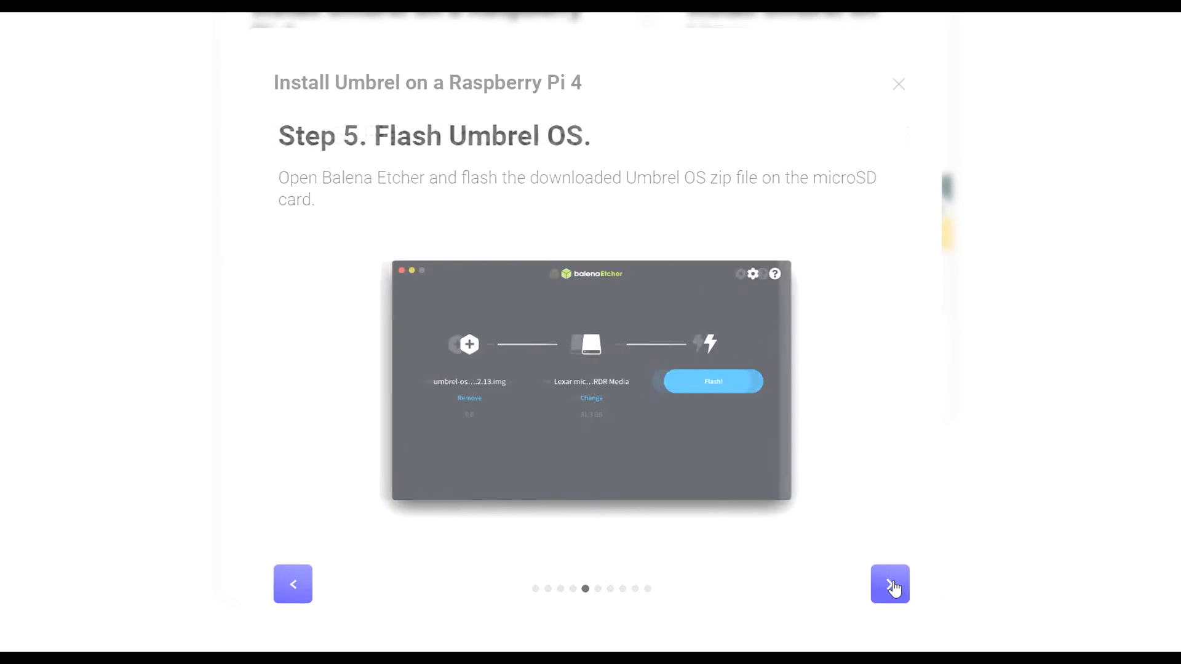
{"action": "left_click", "coordinate": [890, 584]}
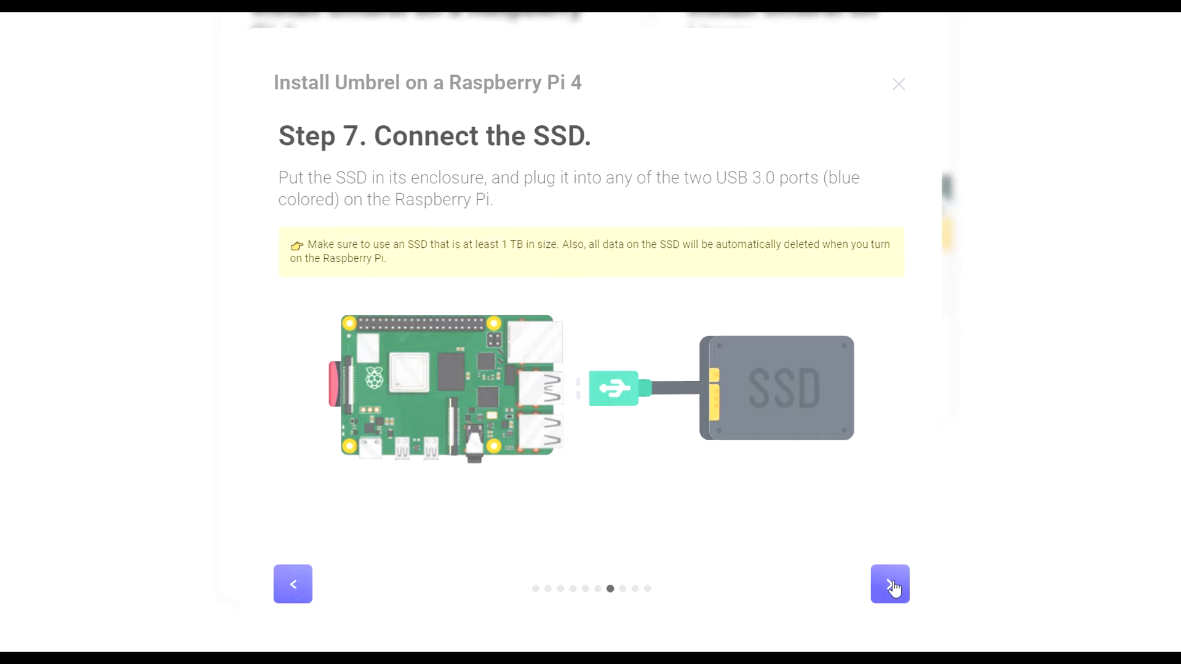
{"action": "left_click", "coordinate": [890, 583]}
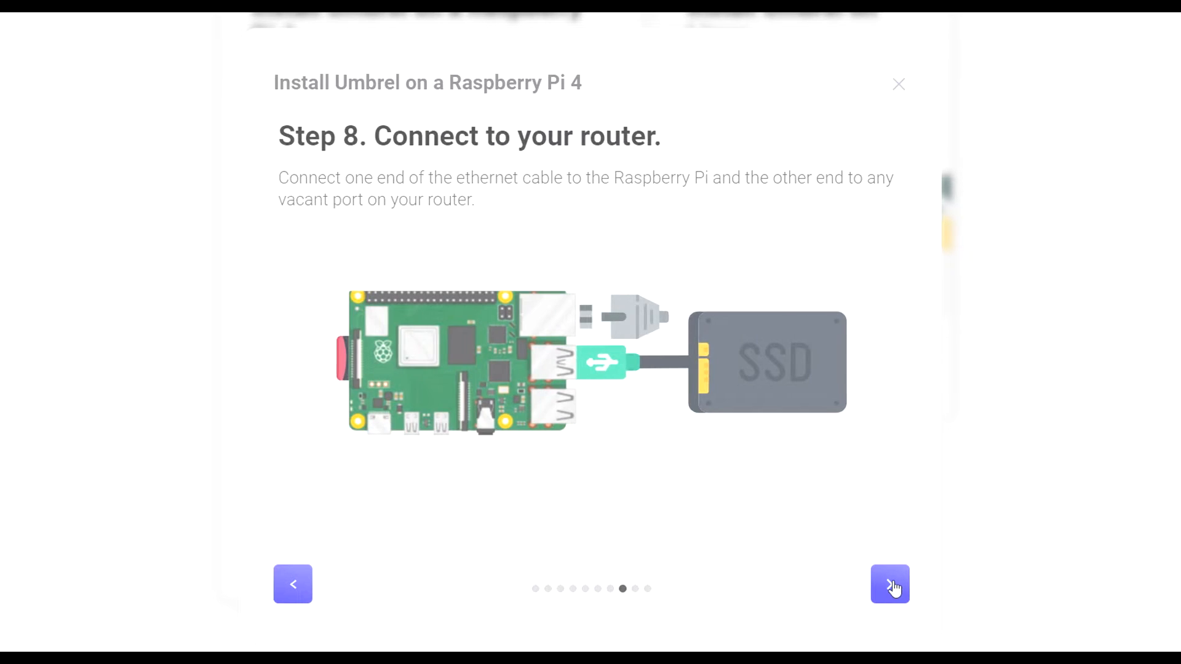
{"action": "left_click", "coordinate": [889, 584]}
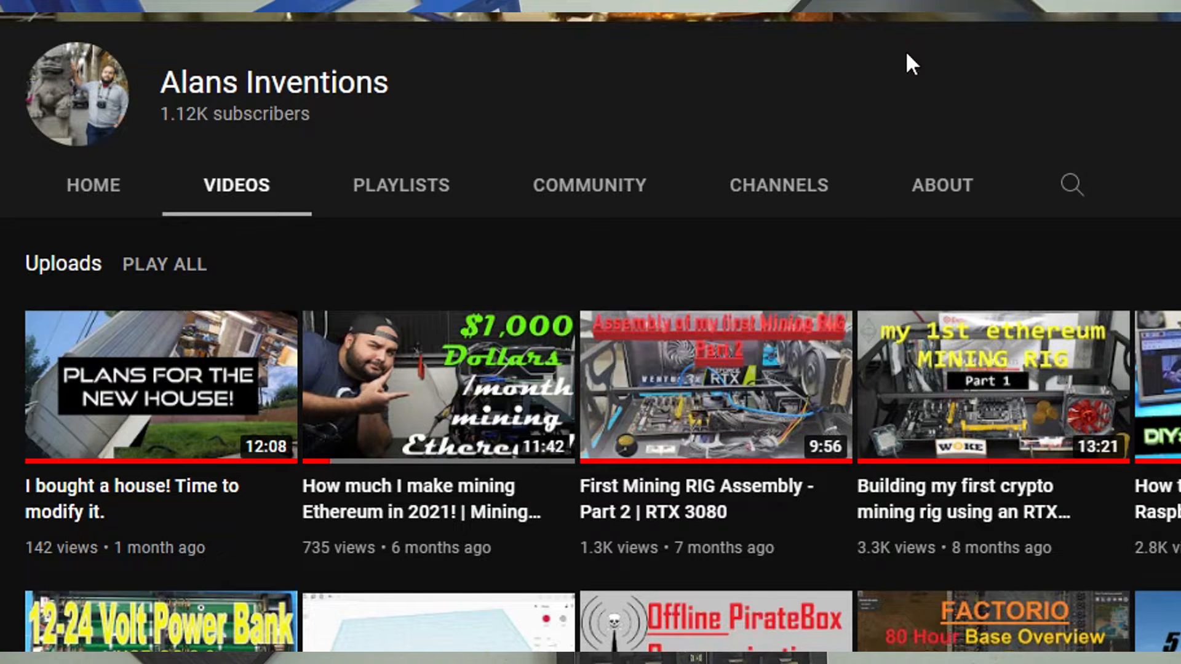
{"action": "mouse_move", "coordinate": [458, 428]}
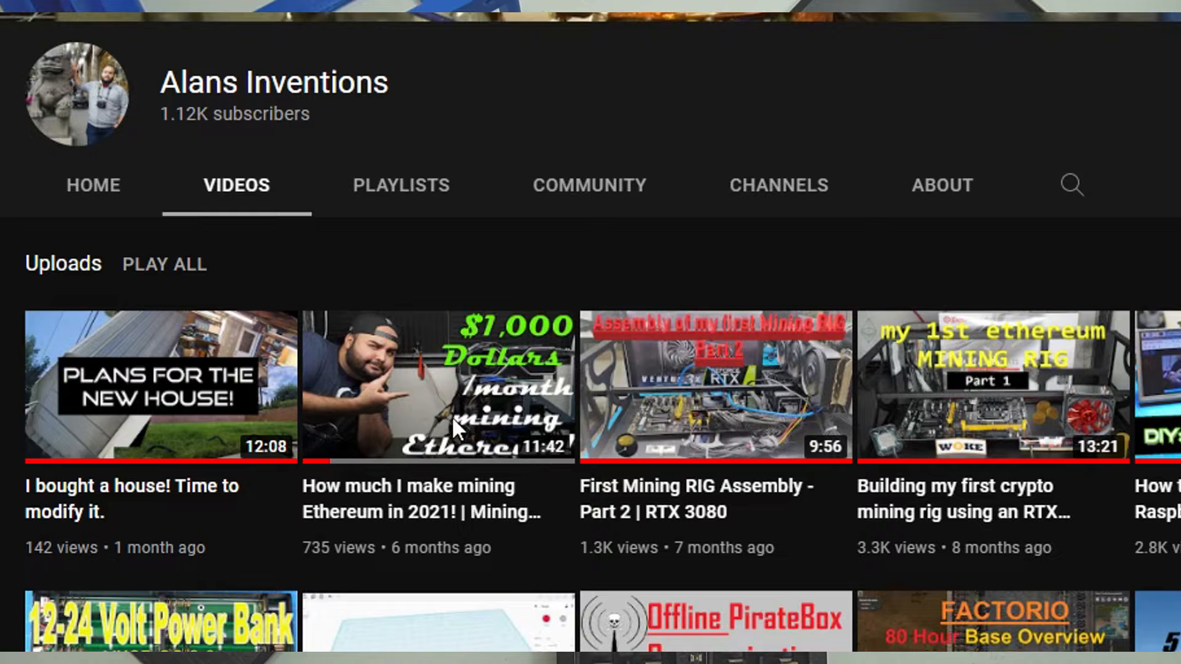
{"action": "mouse_move", "coordinate": [160, 384]}
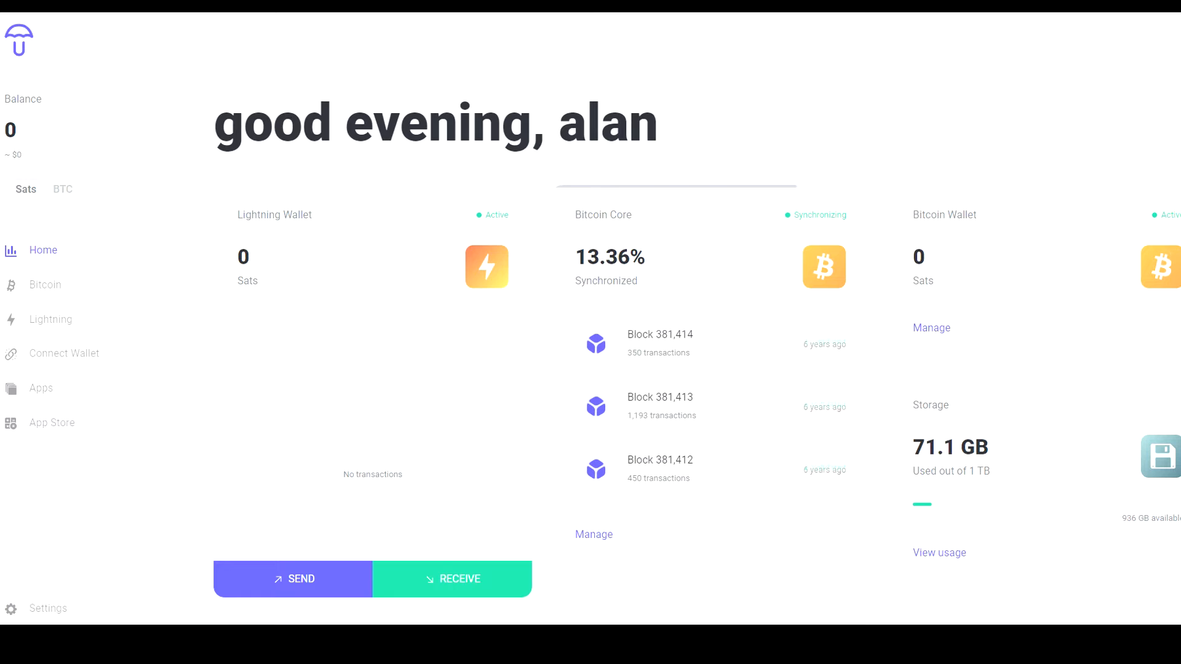
{"action": "mouse_move", "coordinate": [138, 86]}
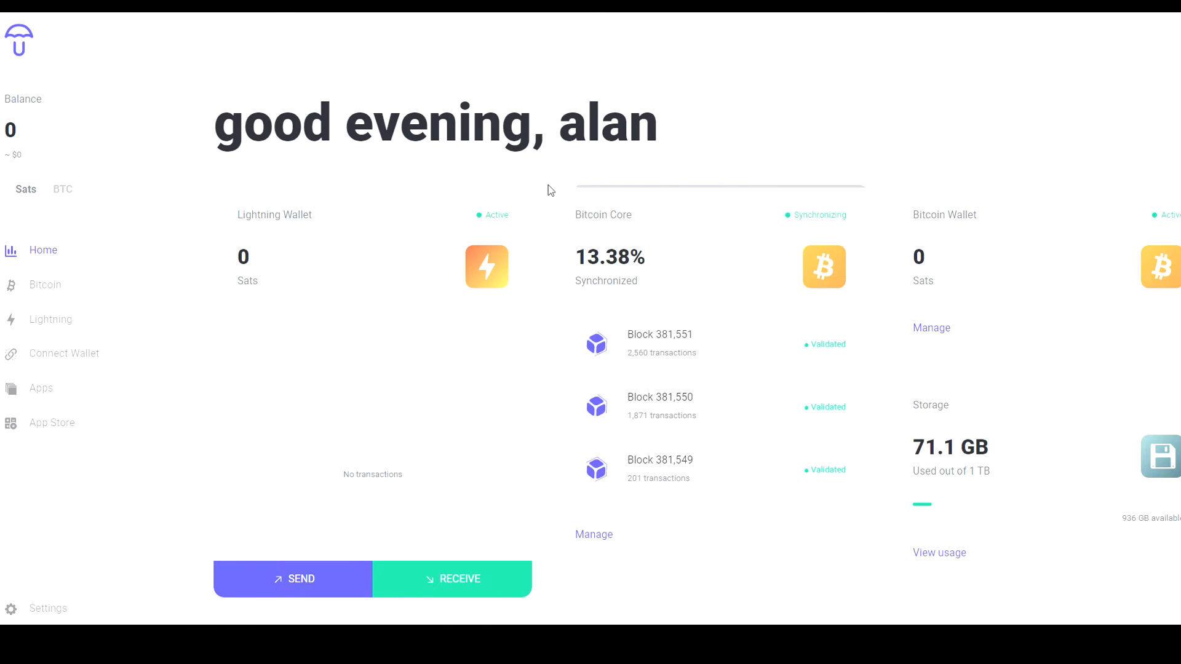
{"action": "mouse_move", "coordinate": [378, 226]}
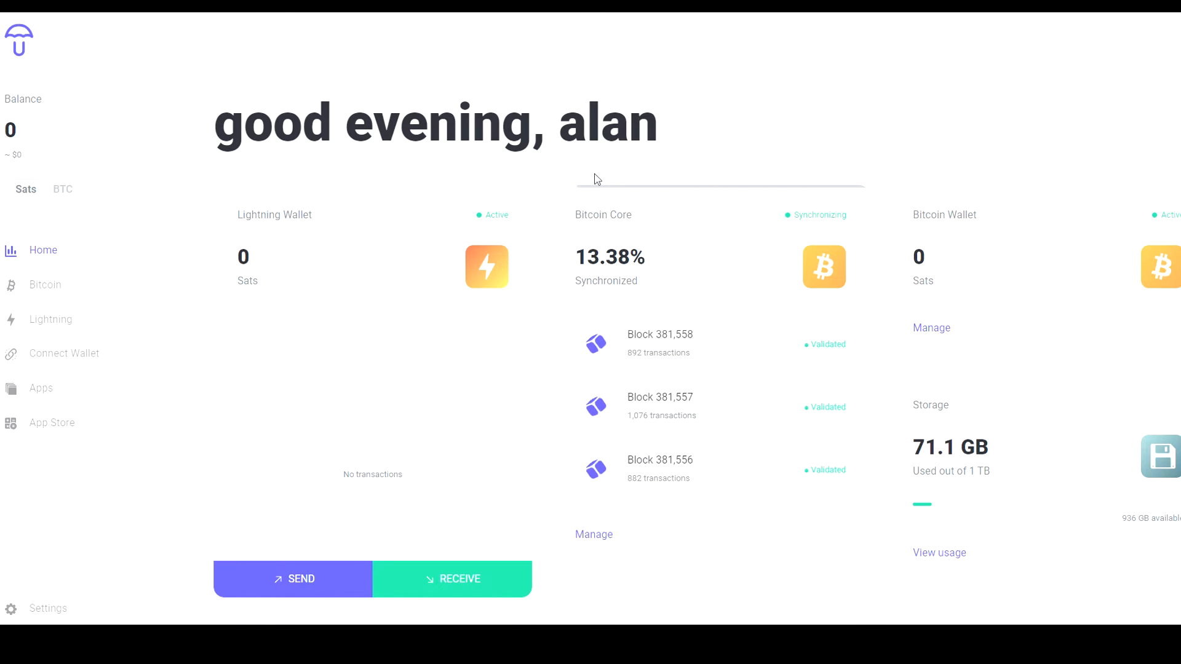
Open the Bitcoin Core node page from the sidebar
{"action": "left_click", "coordinate": [45, 284]}
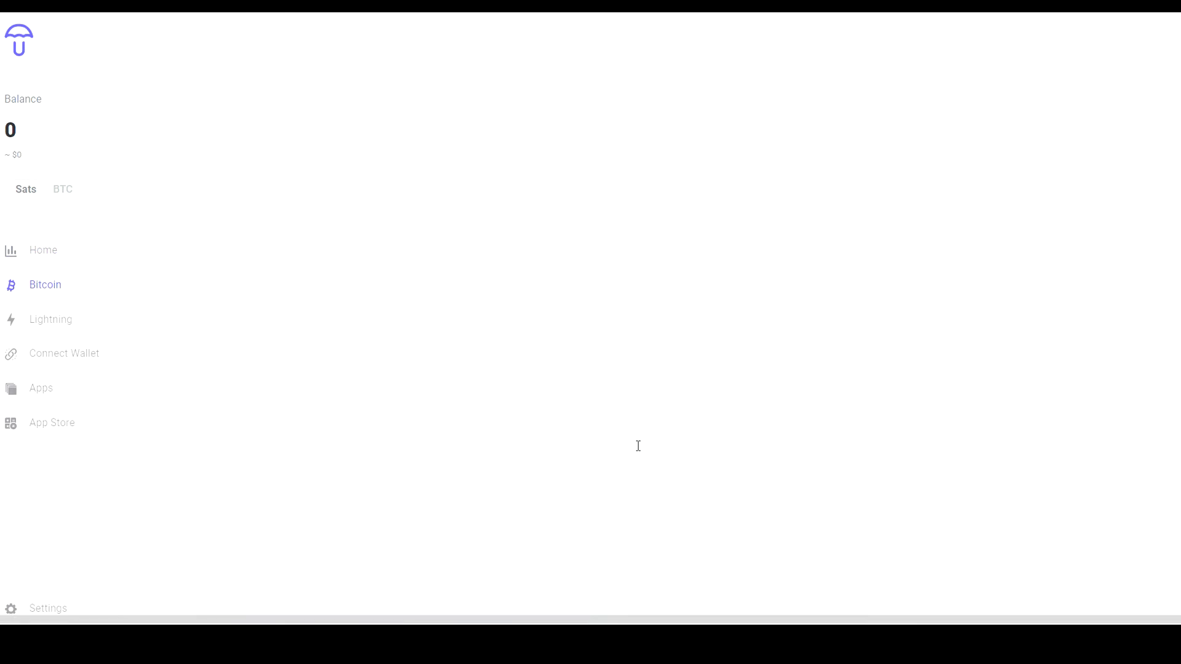
{"action": "left_click", "coordinate": [45, 284]}
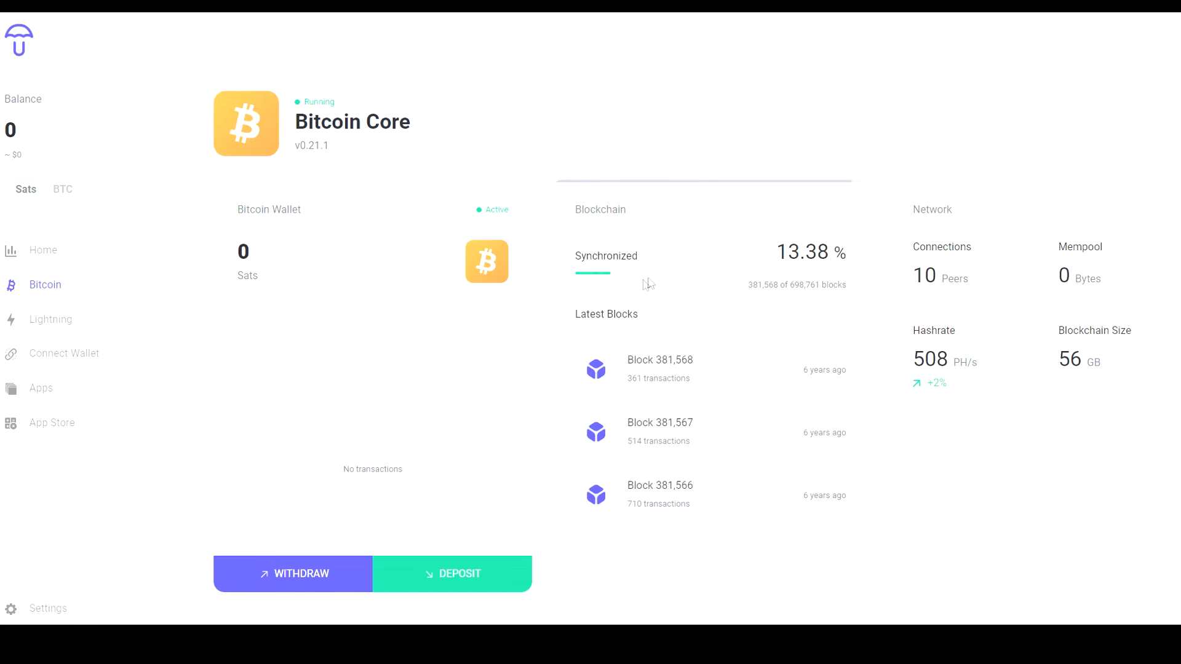
{"action": "mouse_move", "coordinate": [656, 299]}
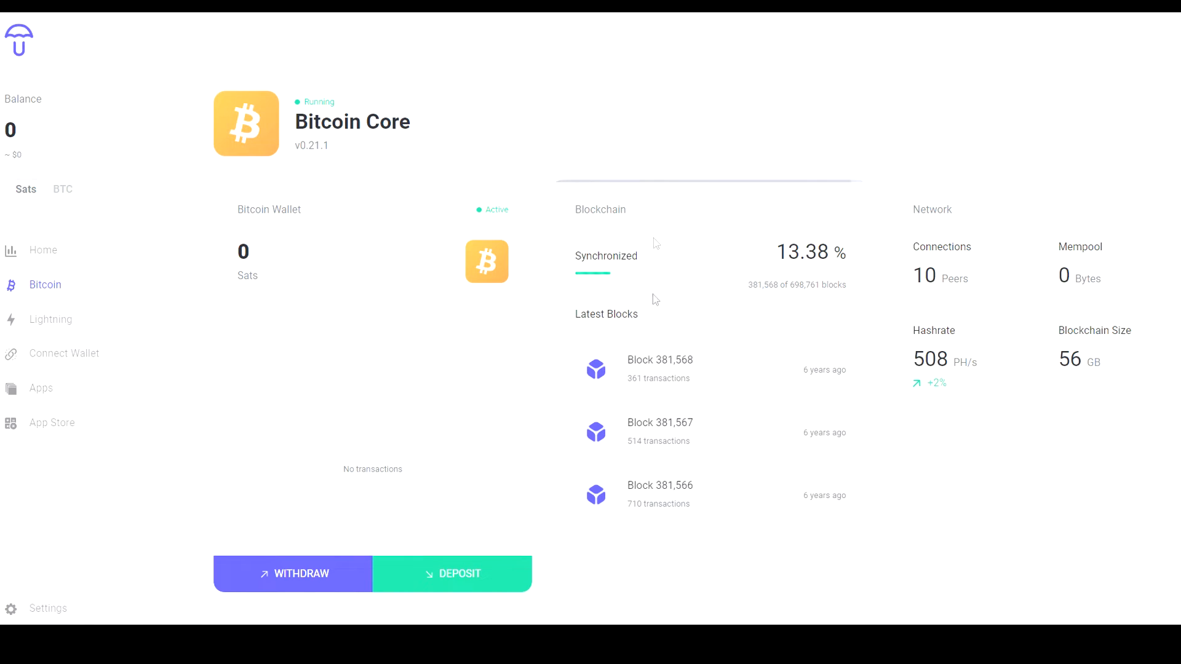
{"action": "mouse_move", "coordinate": [811, 312]}
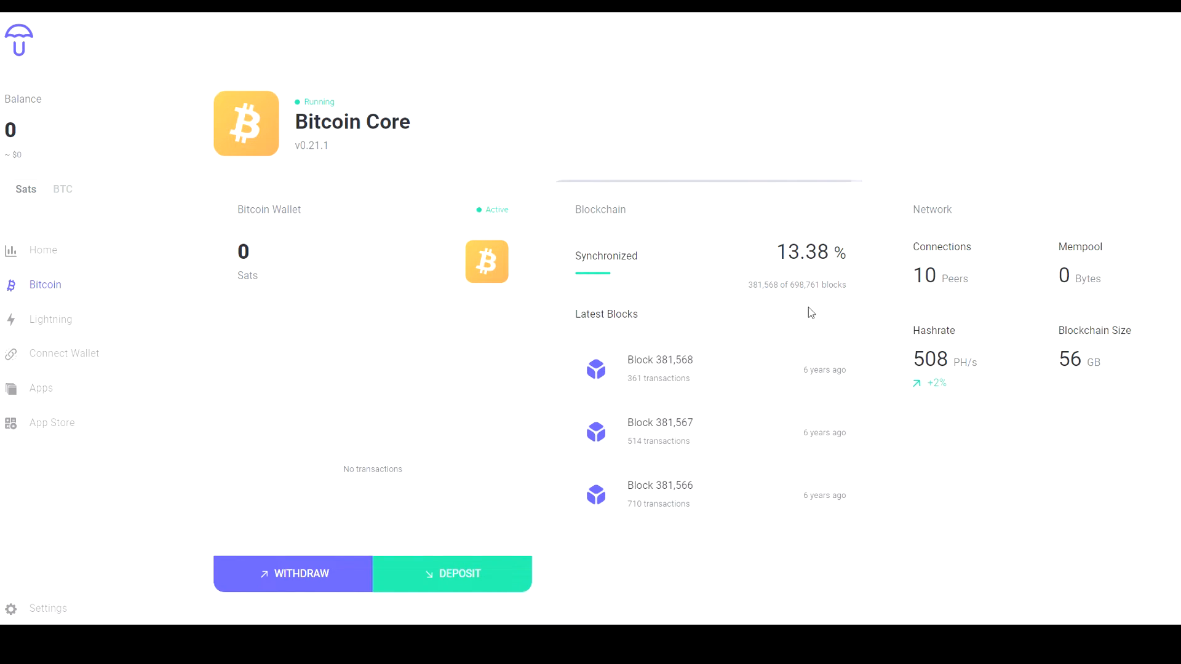
{"action": "mouse_move", "coordinate": [390, 232]}
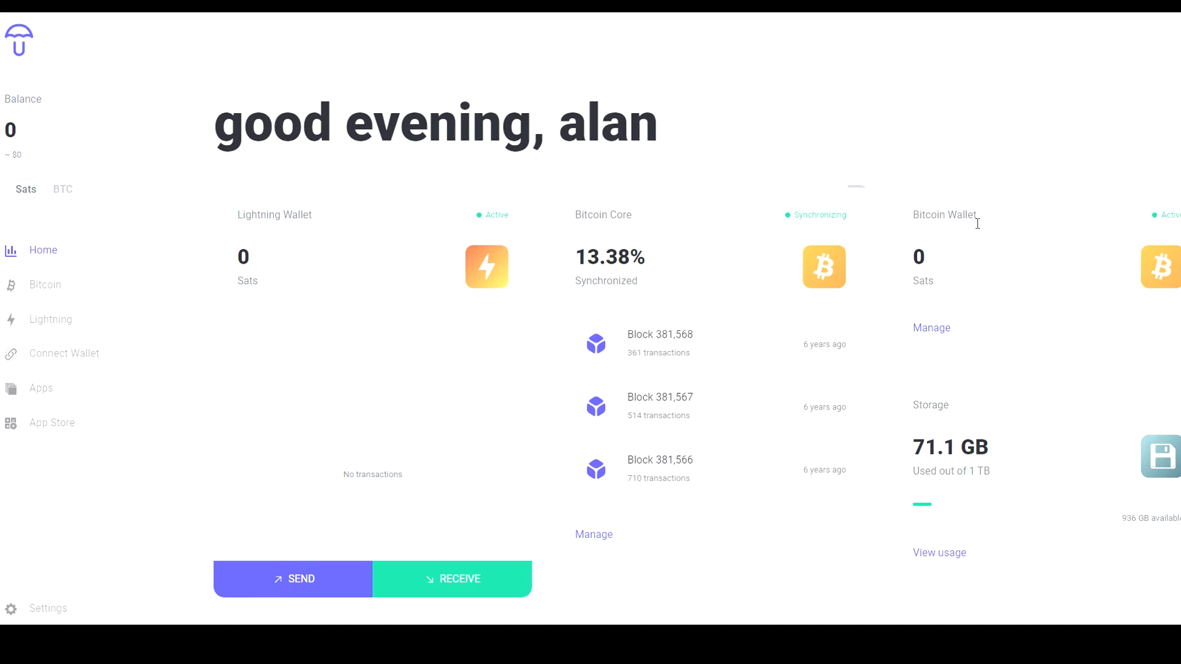
{"action": "left_click", "coordinate": [45, 285]}
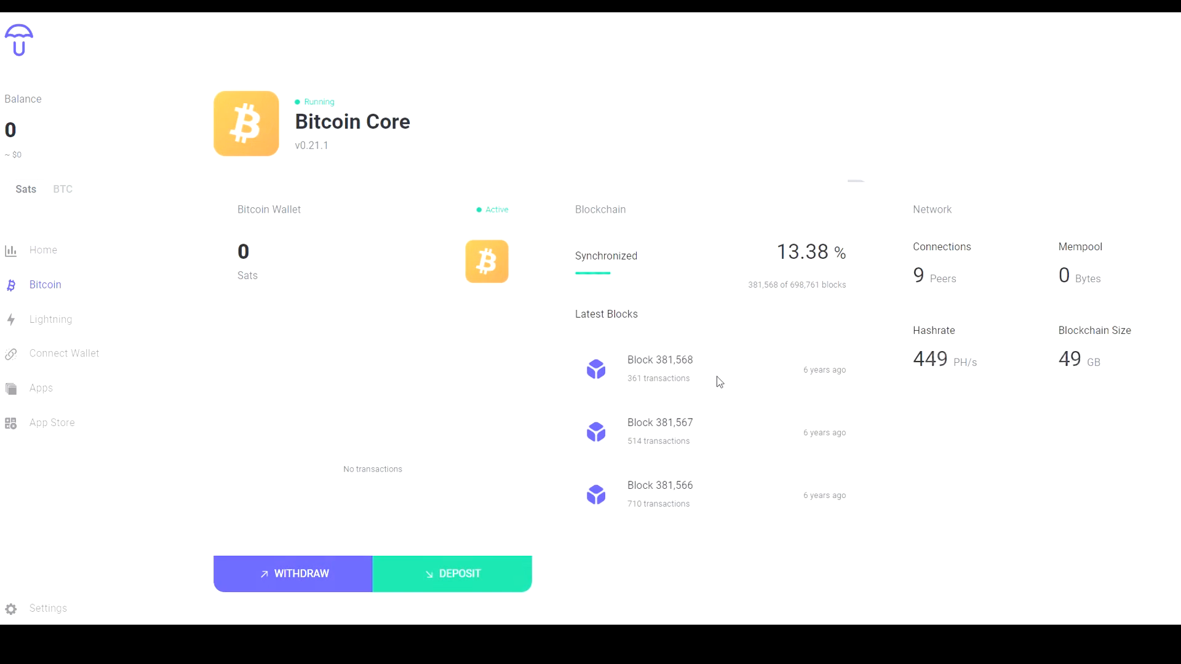
{"action": "mouse_move", "coordinate": [434, 401]}
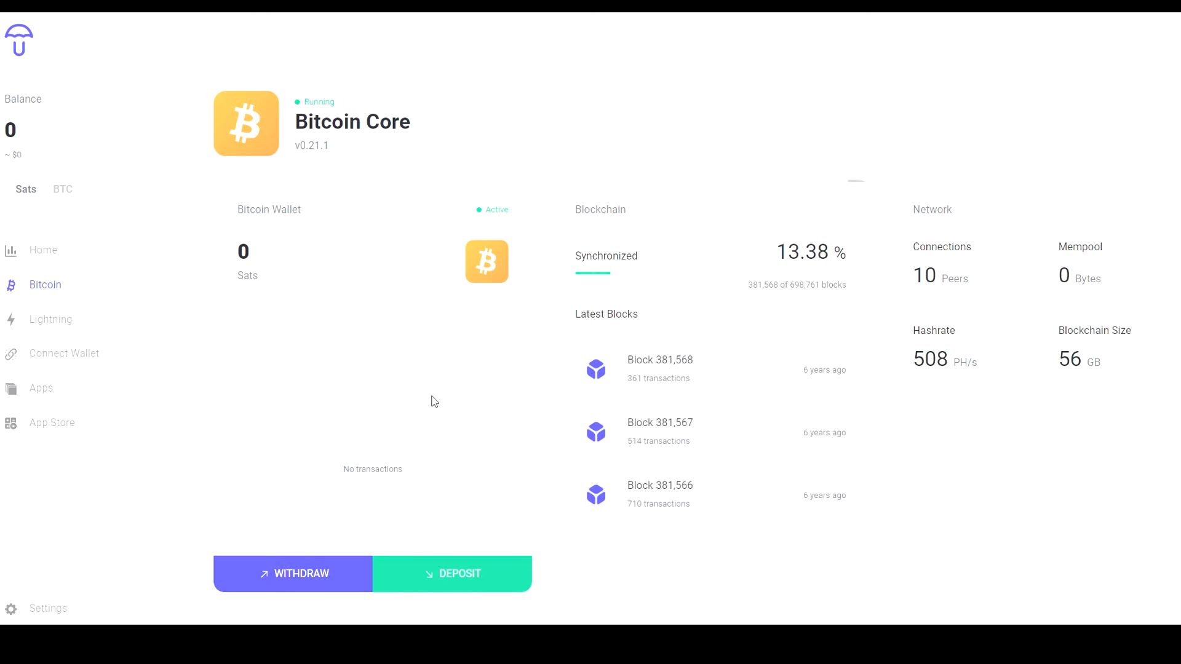
{"action": "mouse_move", "coordinate": [362, 237]}
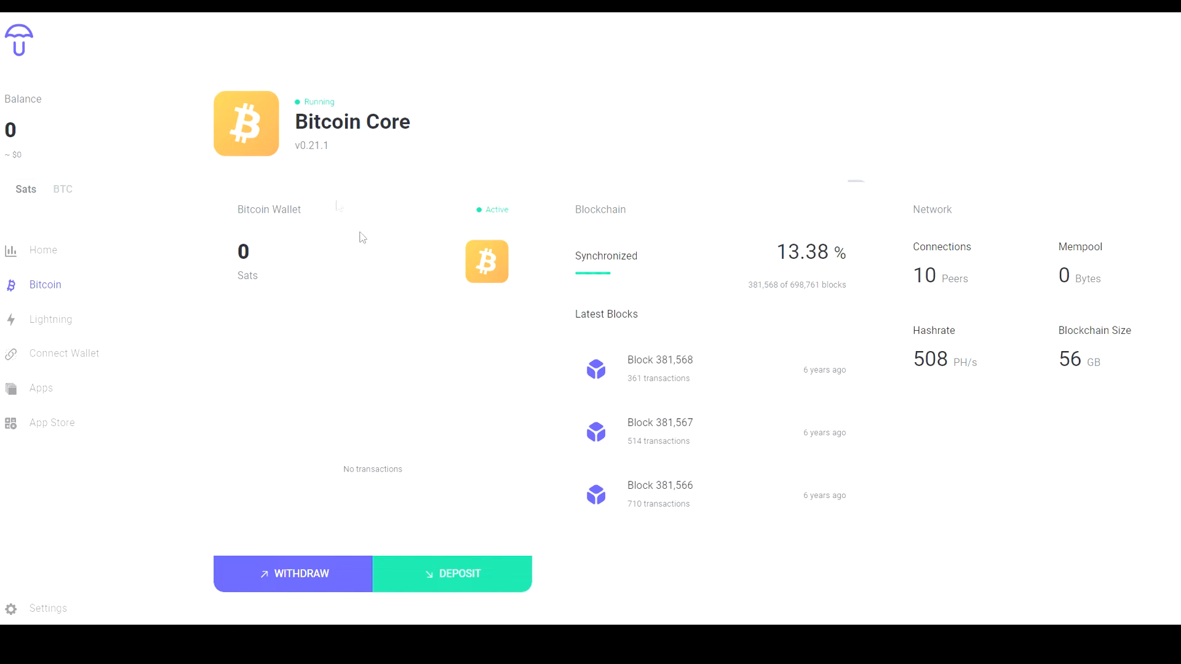
{"action": "mouse_move", "coordinate": [421, 429]}
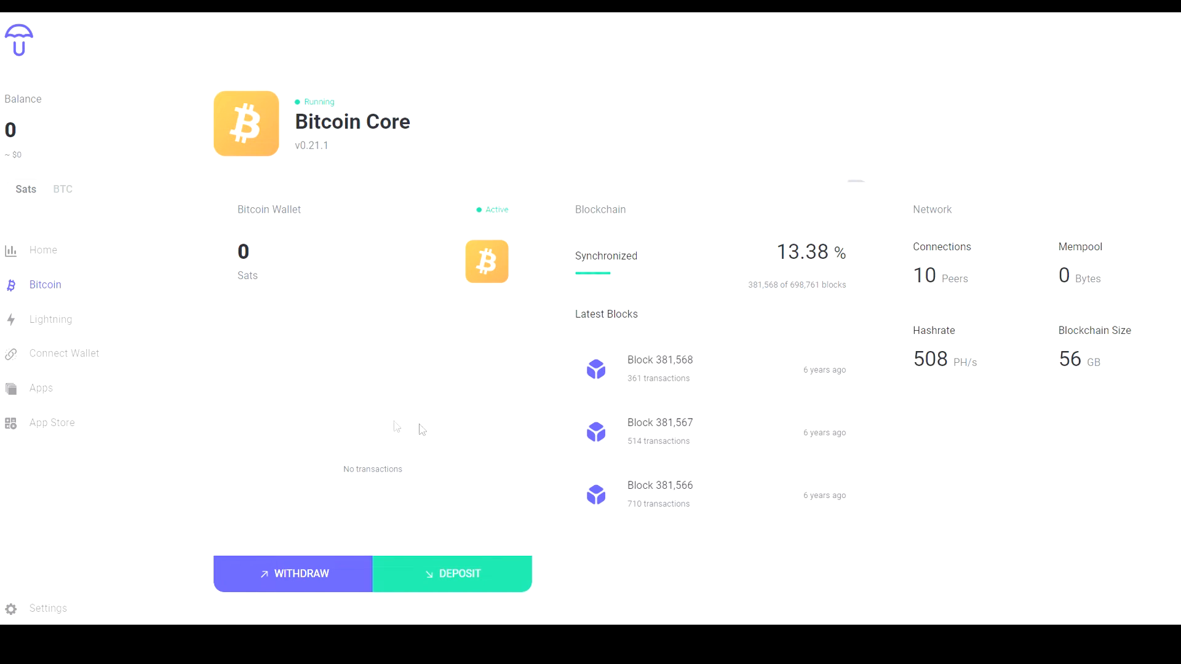
{"action": "mouse_move", "coordinate": [400, 432]}
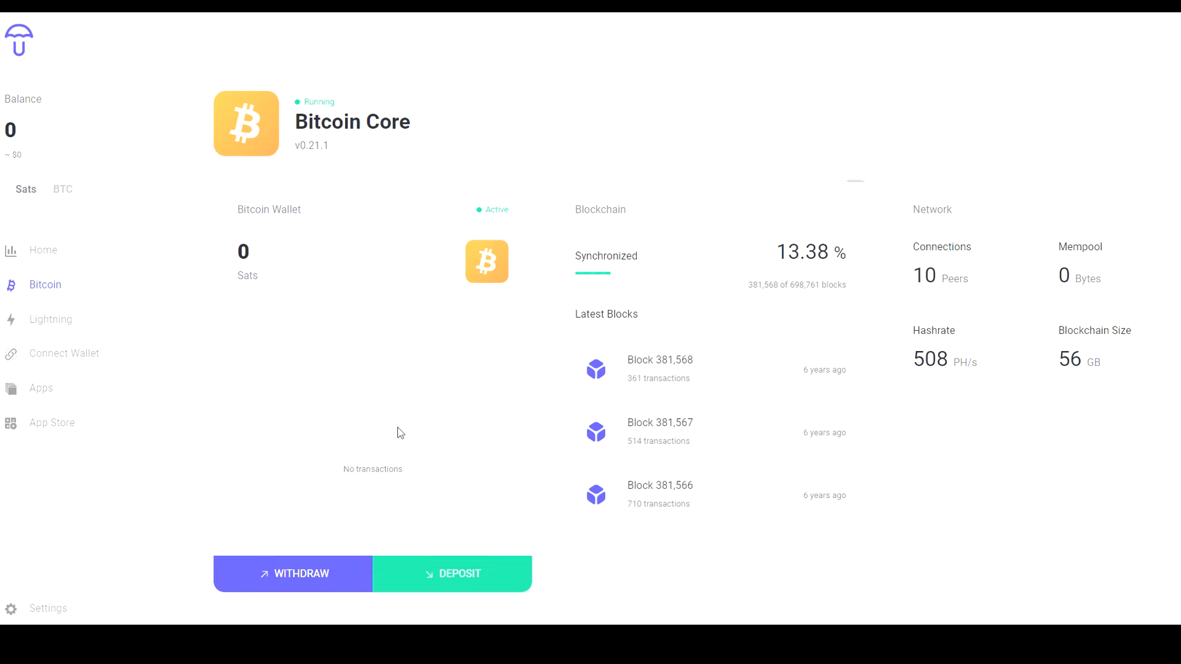
Show and select a Bitcoin deposit address, then go via Home to the App Store
{"action": "left_click", "coordinate": [451, 574]}
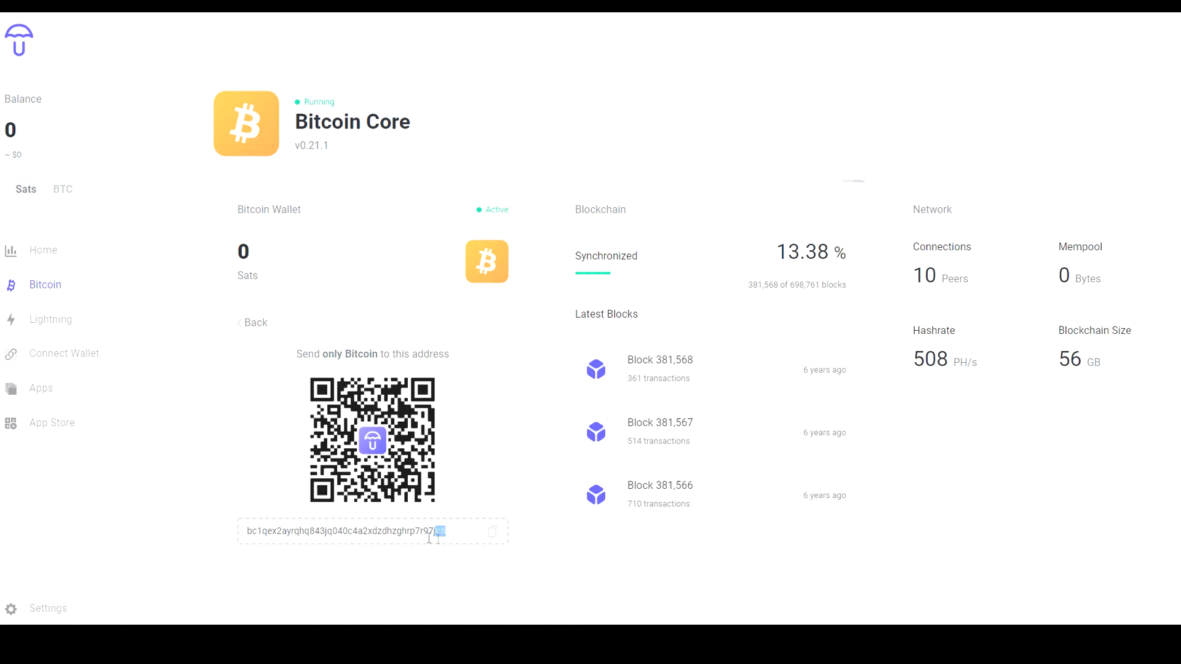
{"action": "triple_click", "coordinate": [347, 532]}
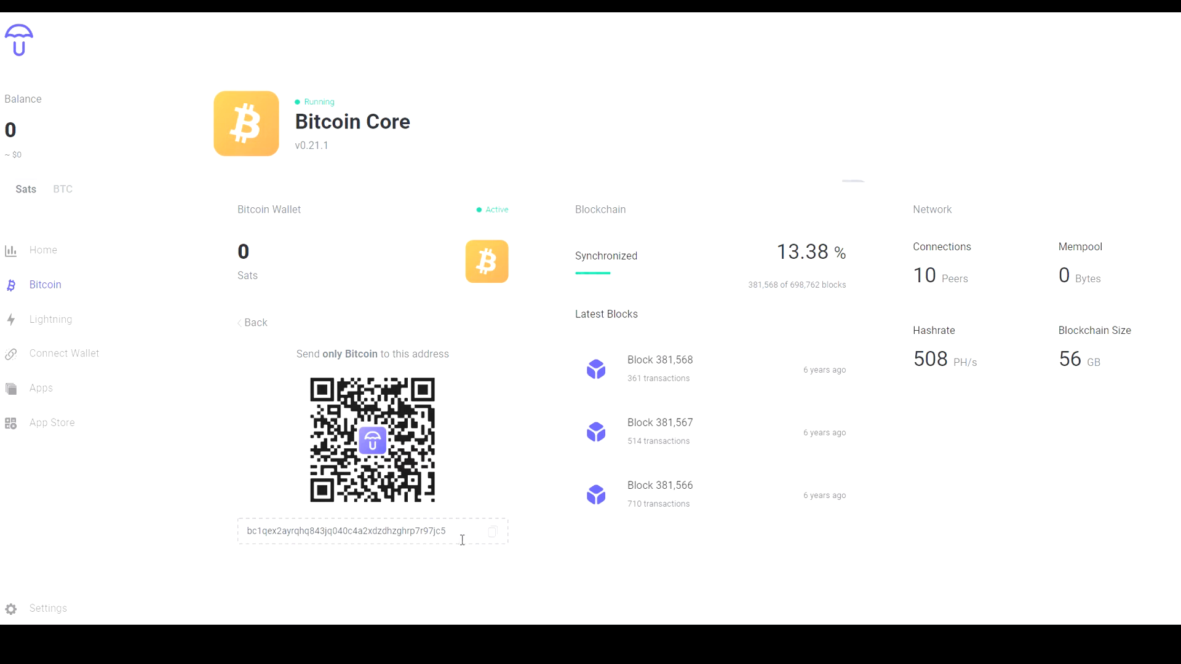
{"action": "mouse_move", "coordinate": [503, 558]}
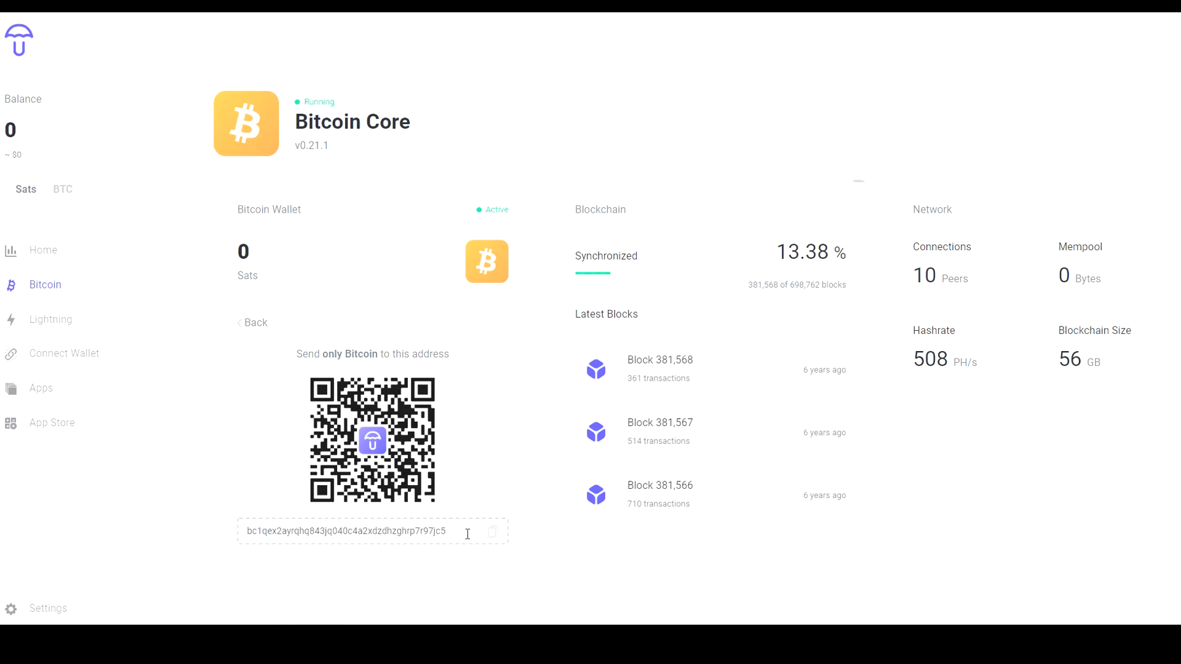
{"action": "mouse_move", "coordinate": [65, 254]}
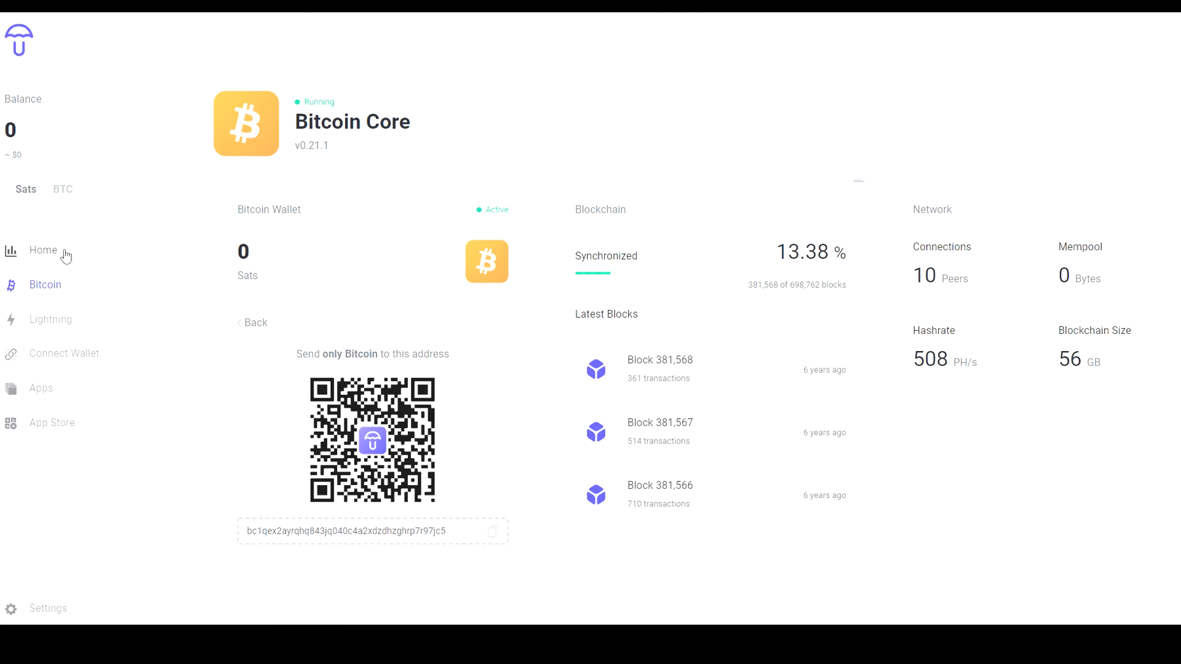
{"action": "left_click", "coordinate": [43, 249]}
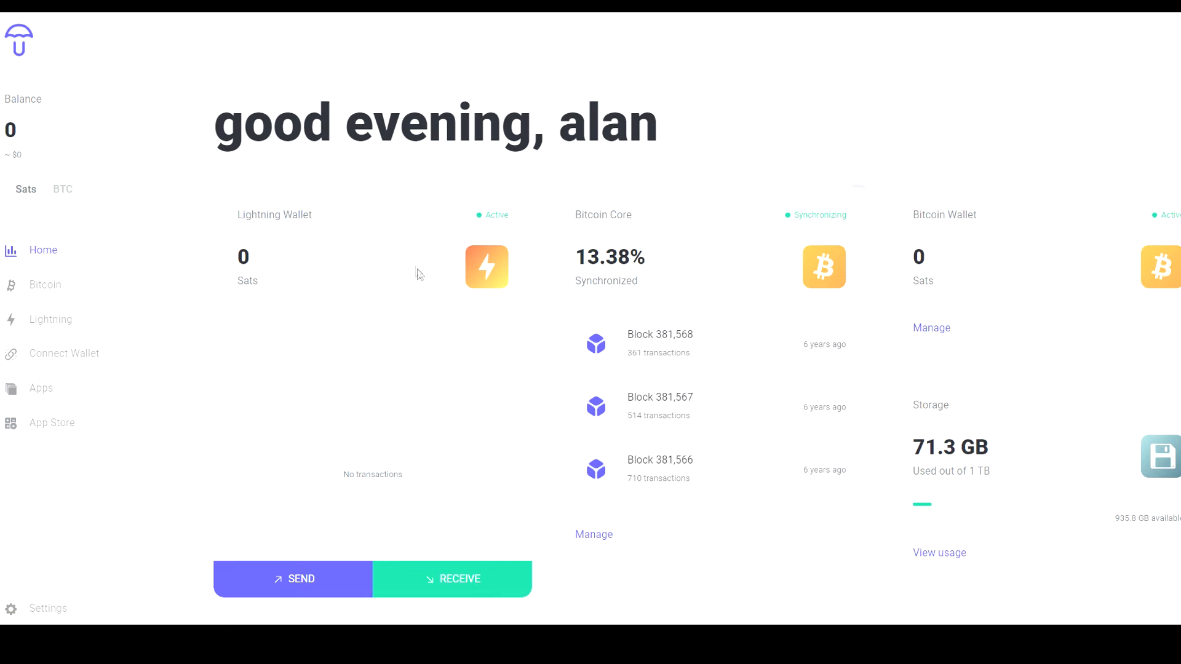
{"action": "mouse_move", "coordinate": [427, 233]}
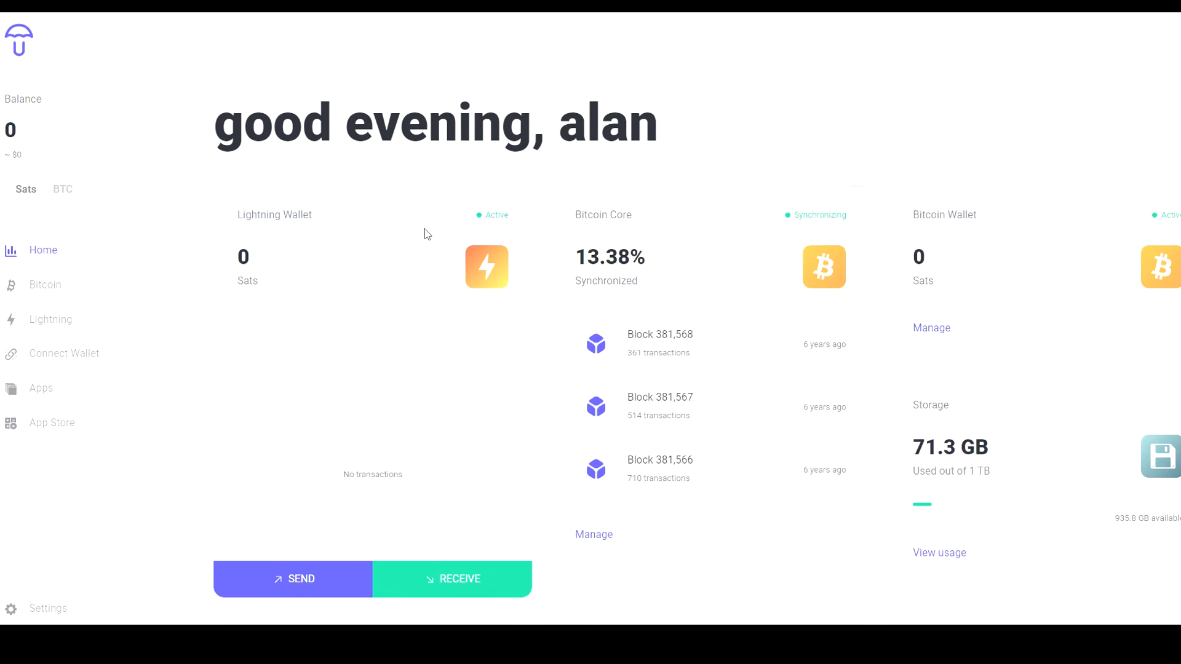
{"action": "mouse_move", "coordinate": [73, 427]}
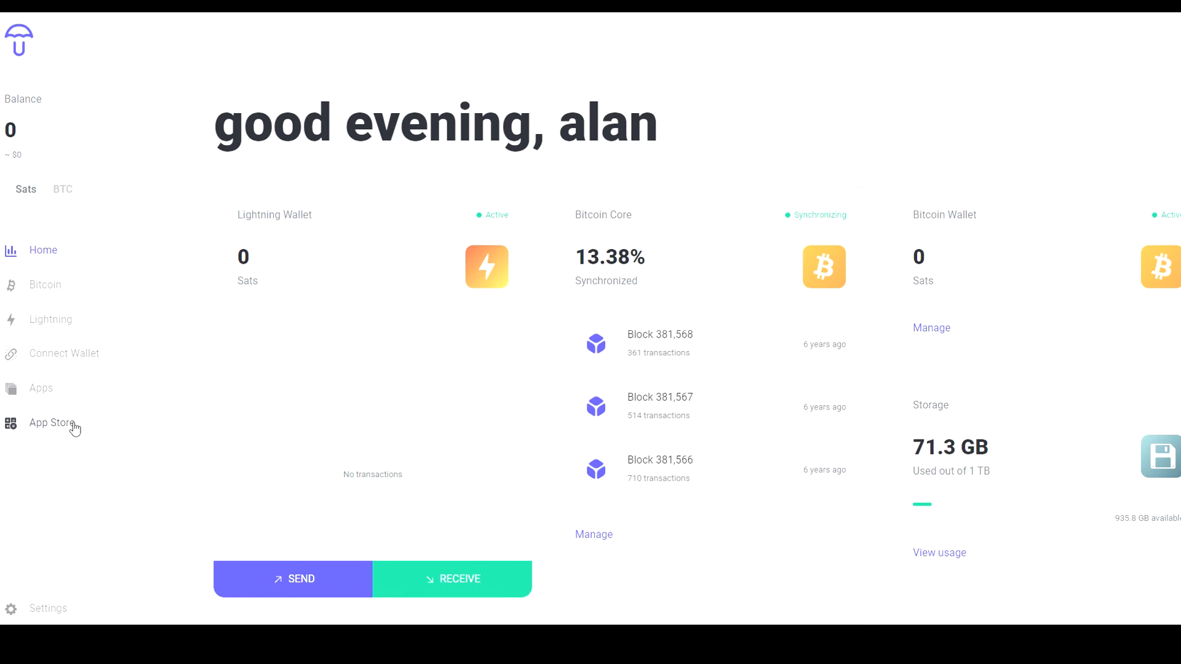
{"action": "left_click", "coordinate": [51, 423]}
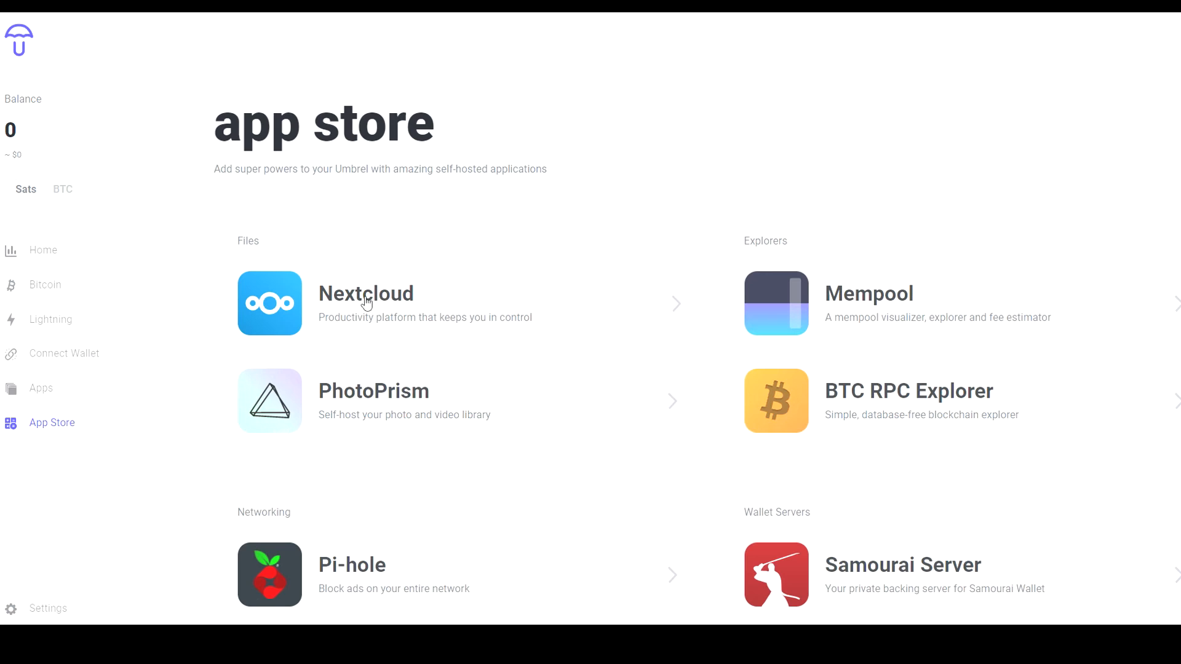
{"action": "mouse_move", "coordinate": [417, 311]}
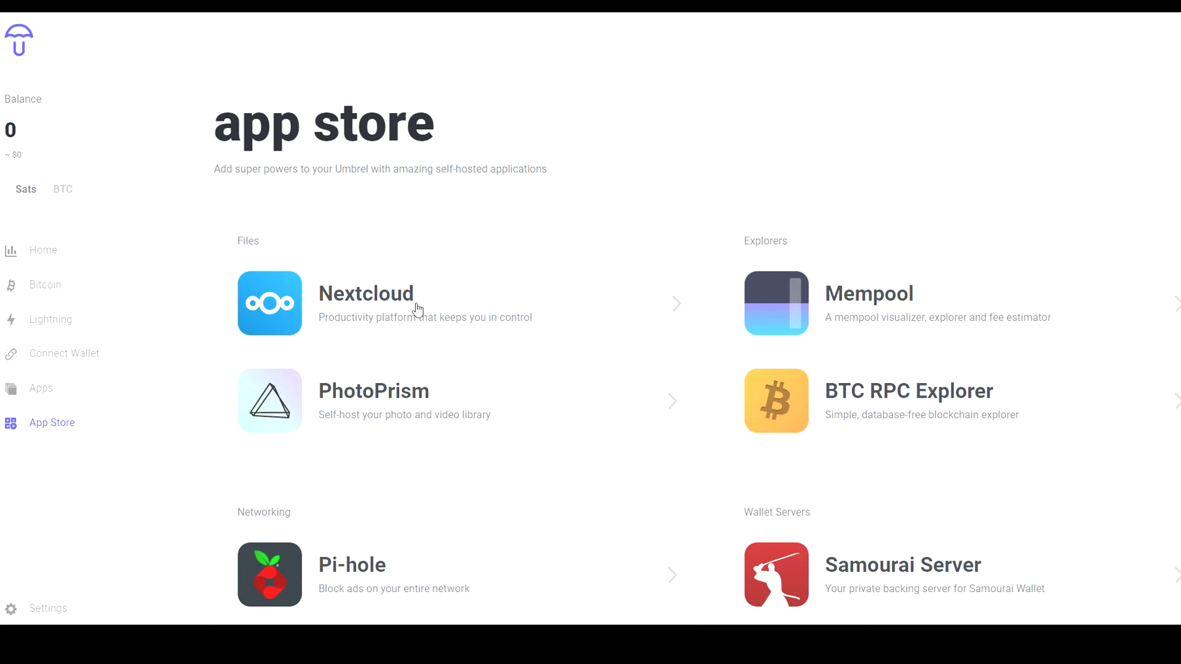
Open Nextcloud's App Store page with its description and screenshots
{"action": "left_click", "coordinate": [366, 294]}
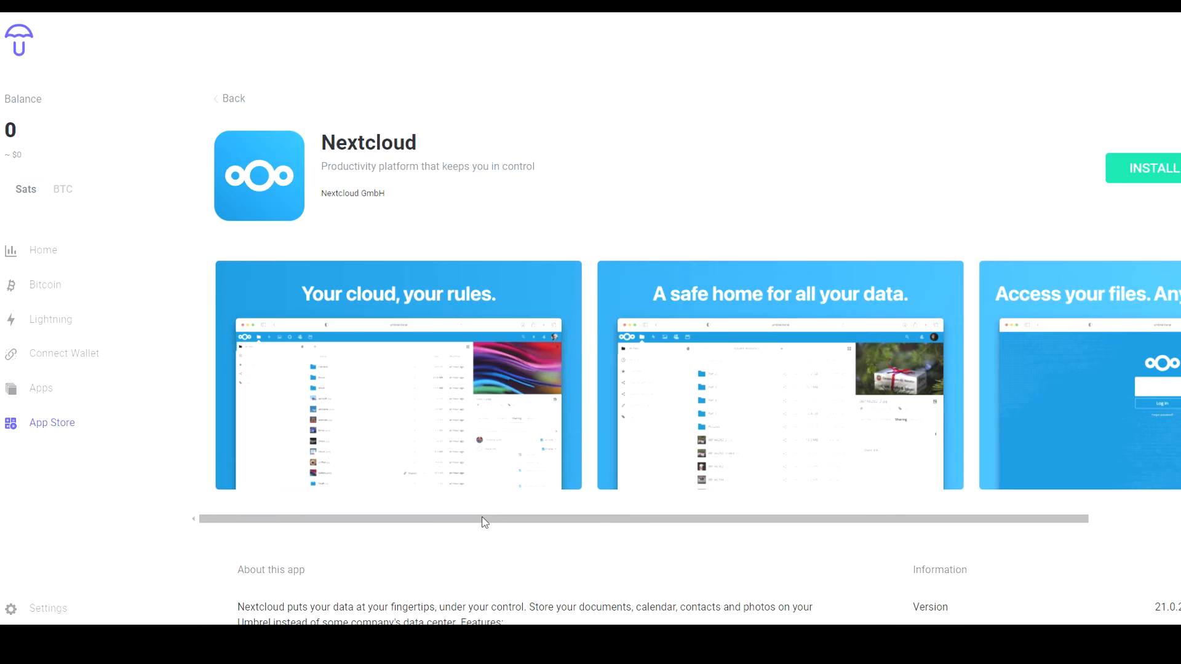
{"action": "mouse_move", "coordinate": [672, 304]}
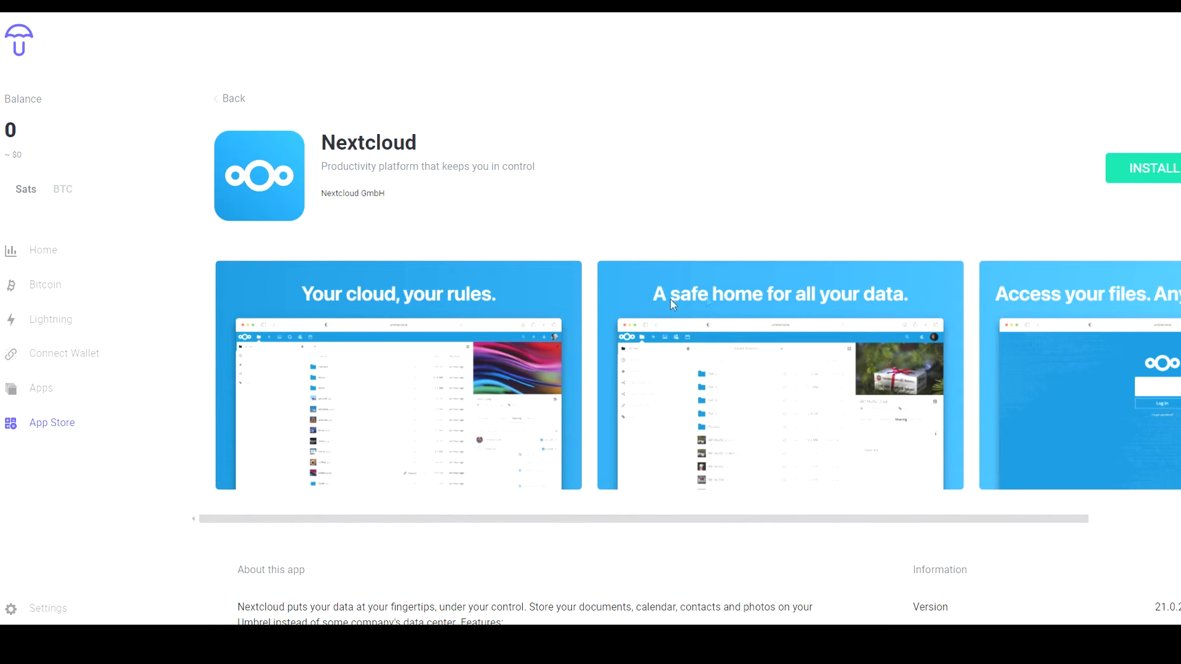
{"action": "mouse_move", "coordinate": [619, 283]}
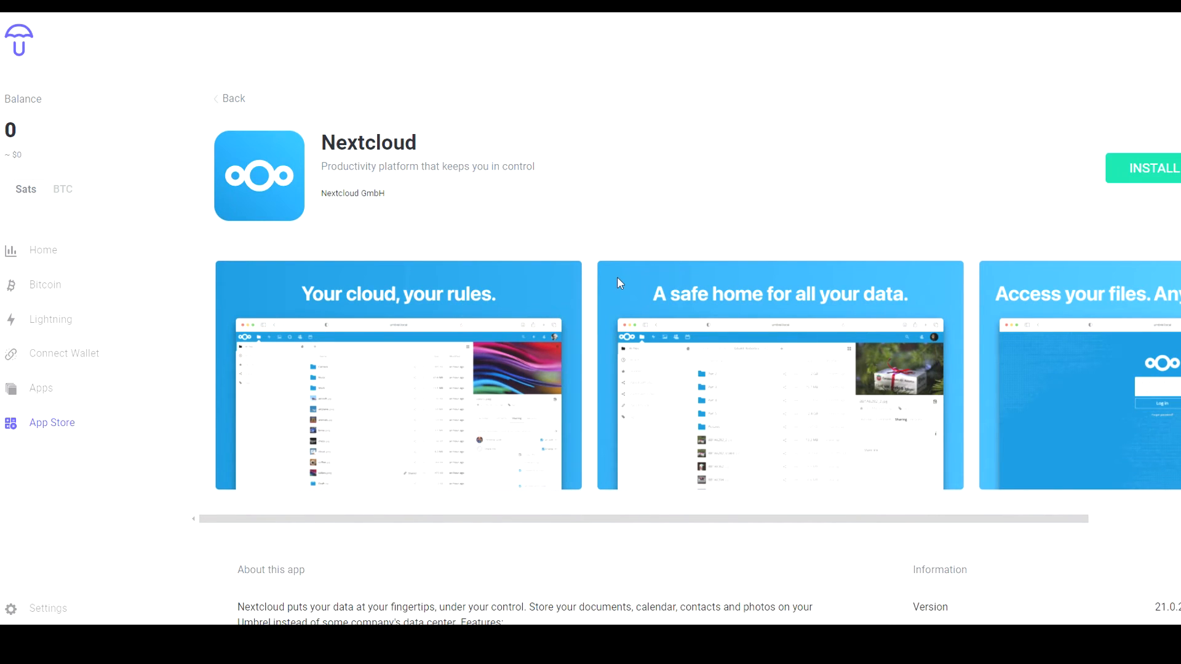
{"action": "mouse_move", "coordinate": [560, 261]}
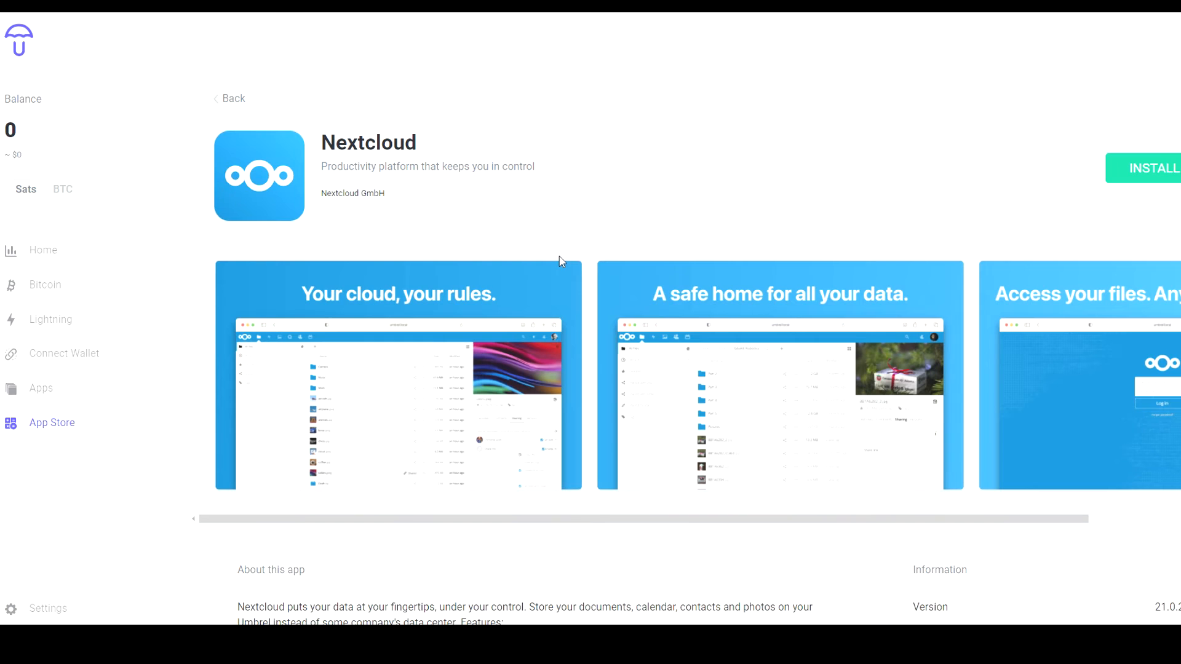
{"action": "mouse_move", "coordinate": [567, 257]}
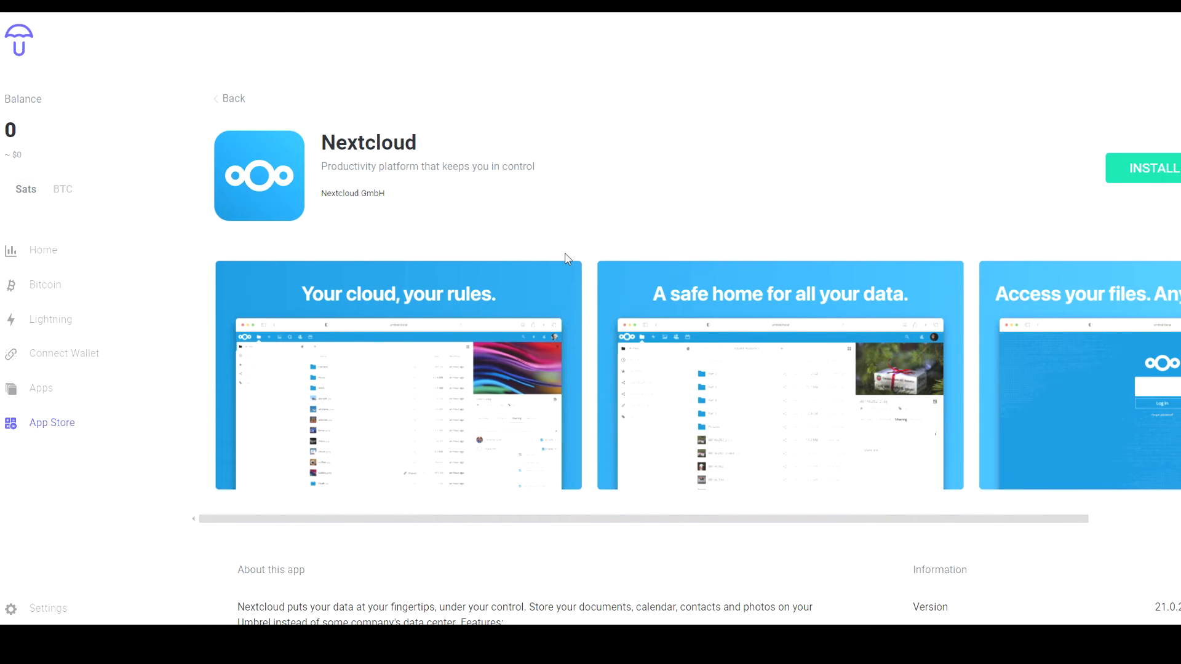
{"action": "mouse_move", "coordinate": [78, 422]}
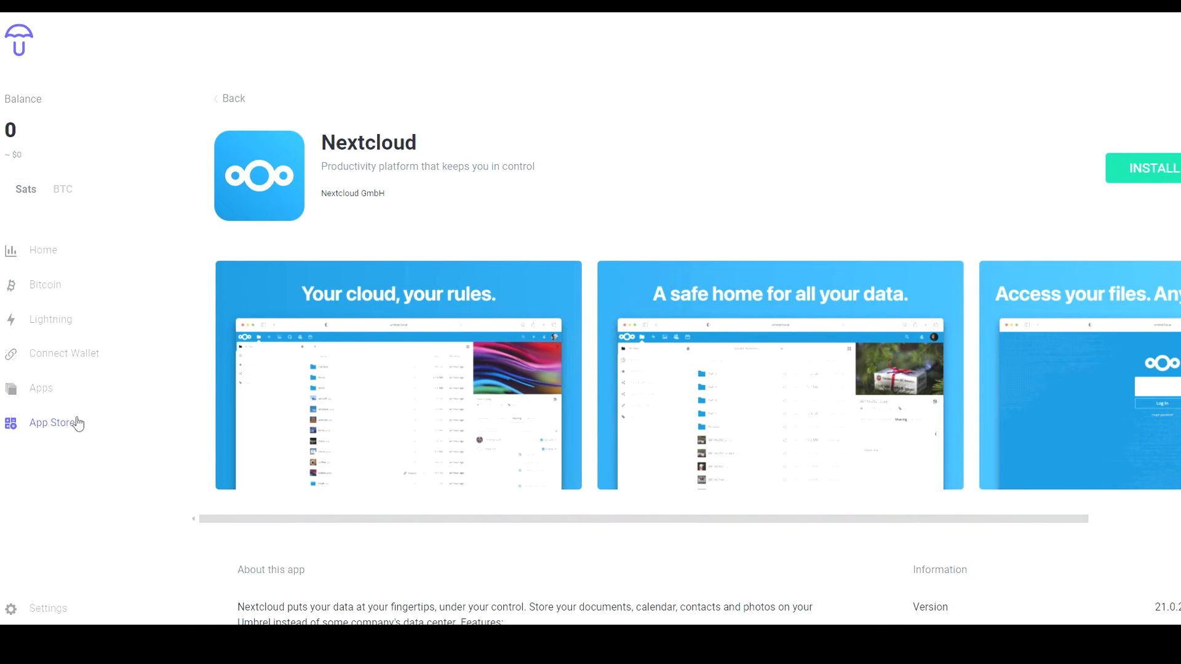
Return to the App Store and scroll down to Home Assistant, Gitea, Ride The Lightning, ThunderHub
{"action": "left_click", "coordinate": [230, 98]}
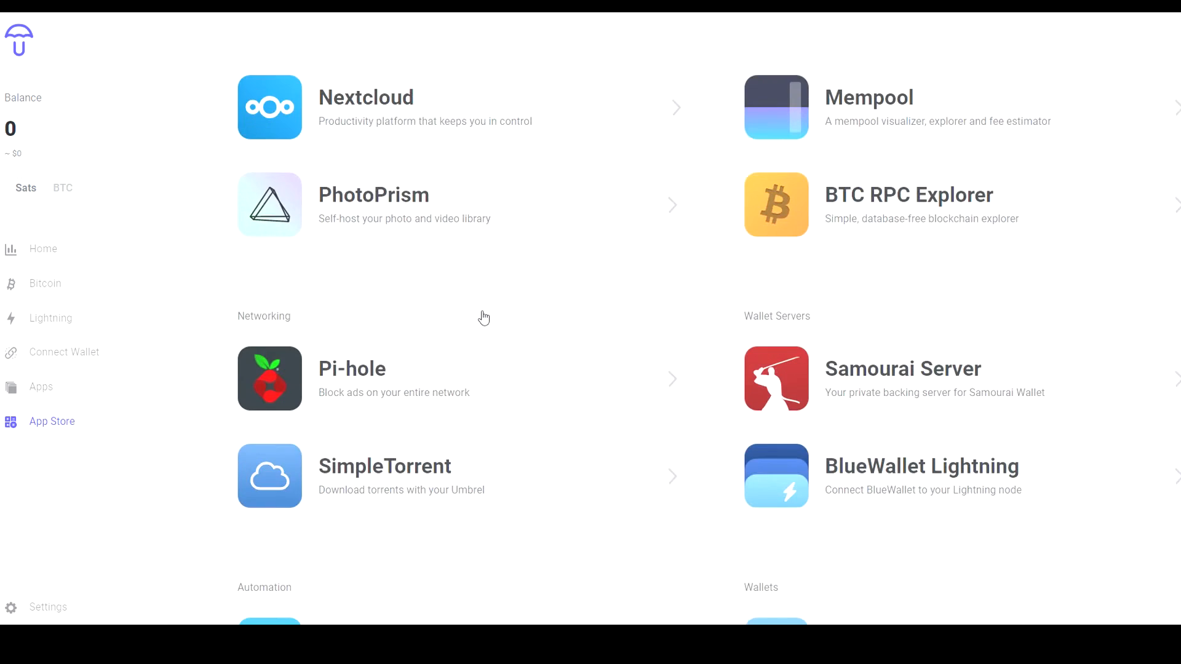
{"action": "scroll", "scroll_direction": "down", "scroll_amount": 3}
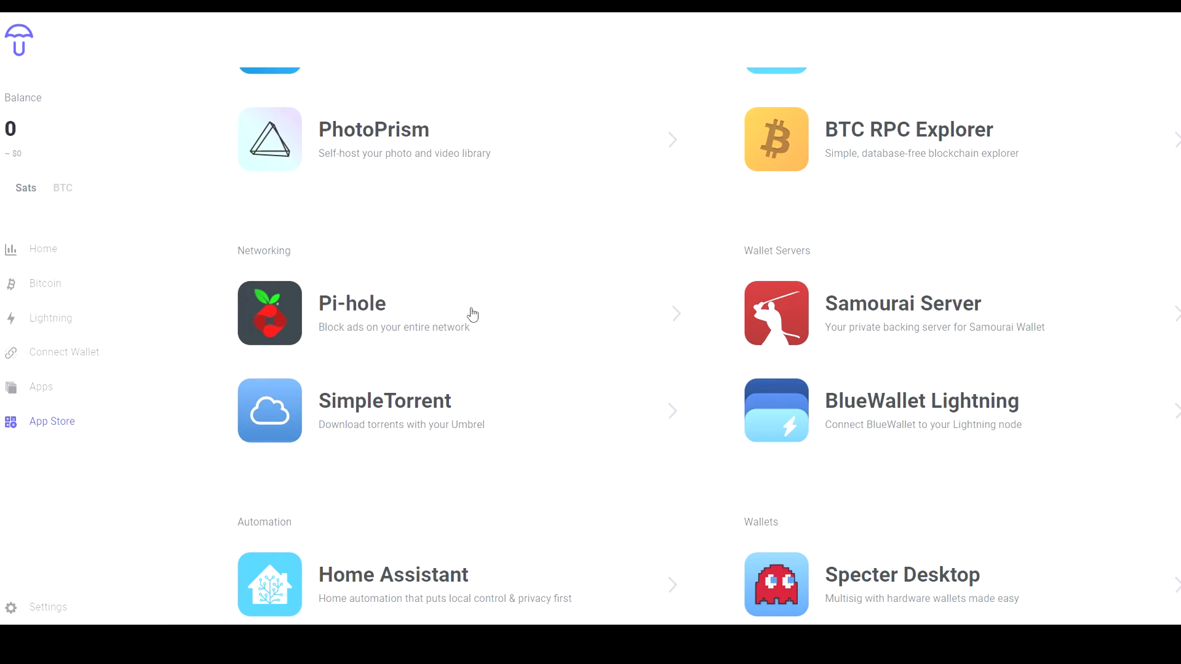
{"action": "mouse_move", "coordinate": [389, 331]}
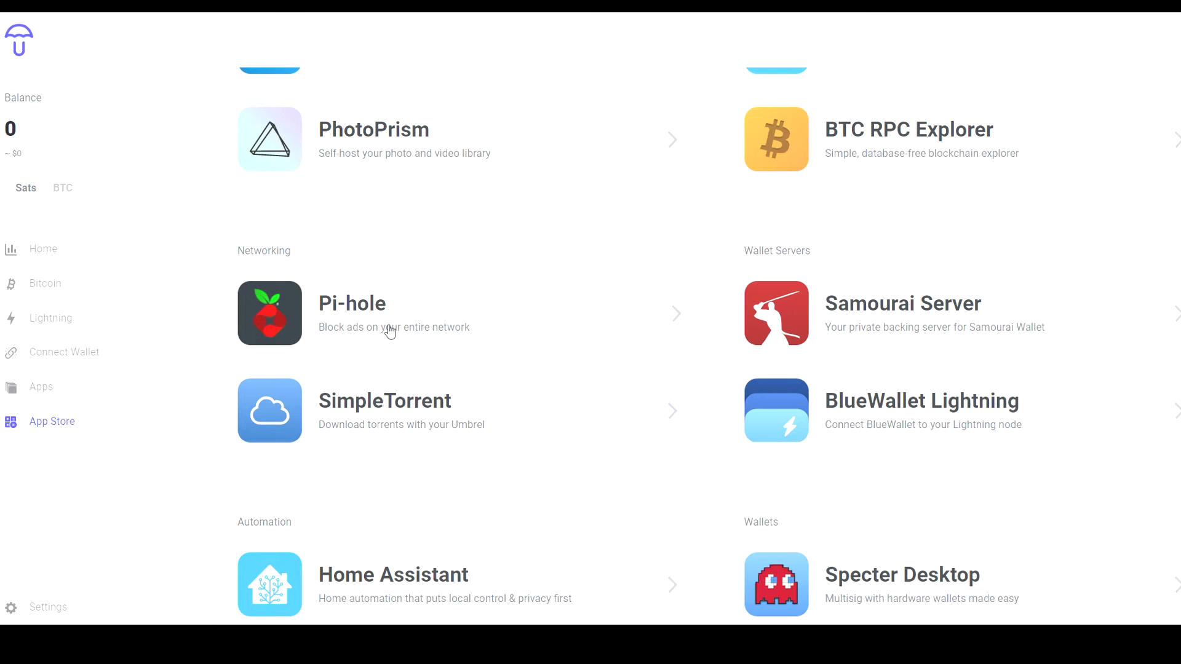
{"action": "scroll", "scroll_direction": "down", "scroll_amount": 3}
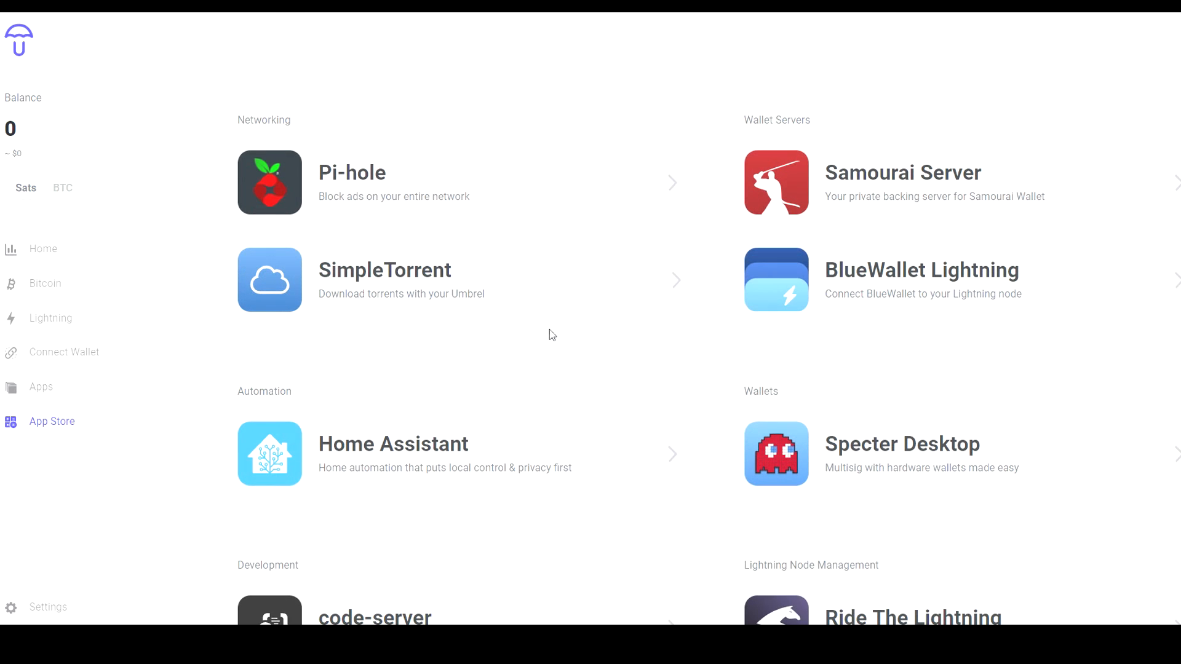
{"action": "scroll", "scroll_direction": "down", "scroll_amount": 3}
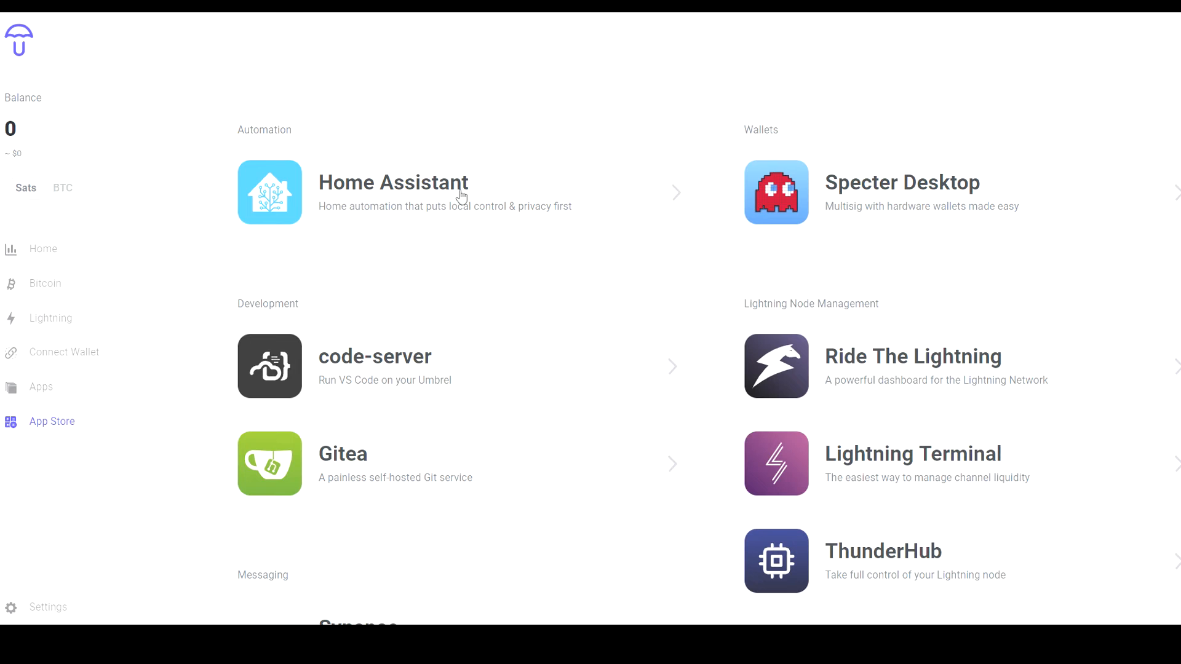
{"action": "scroll", "scroll_direction": "down", "scroll_amount": 3}
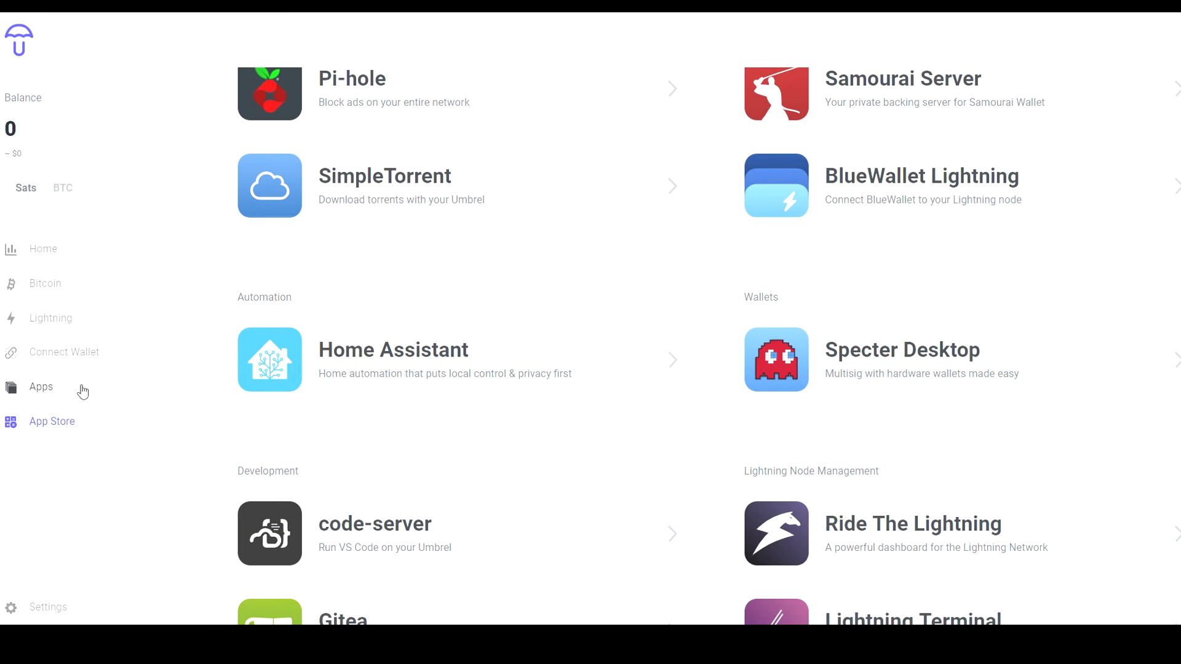
Open Apps to list BTC RPC Explorer, BTCPay Server and Mempool
{"action": "left_click", "coordinate": [41, 387]}
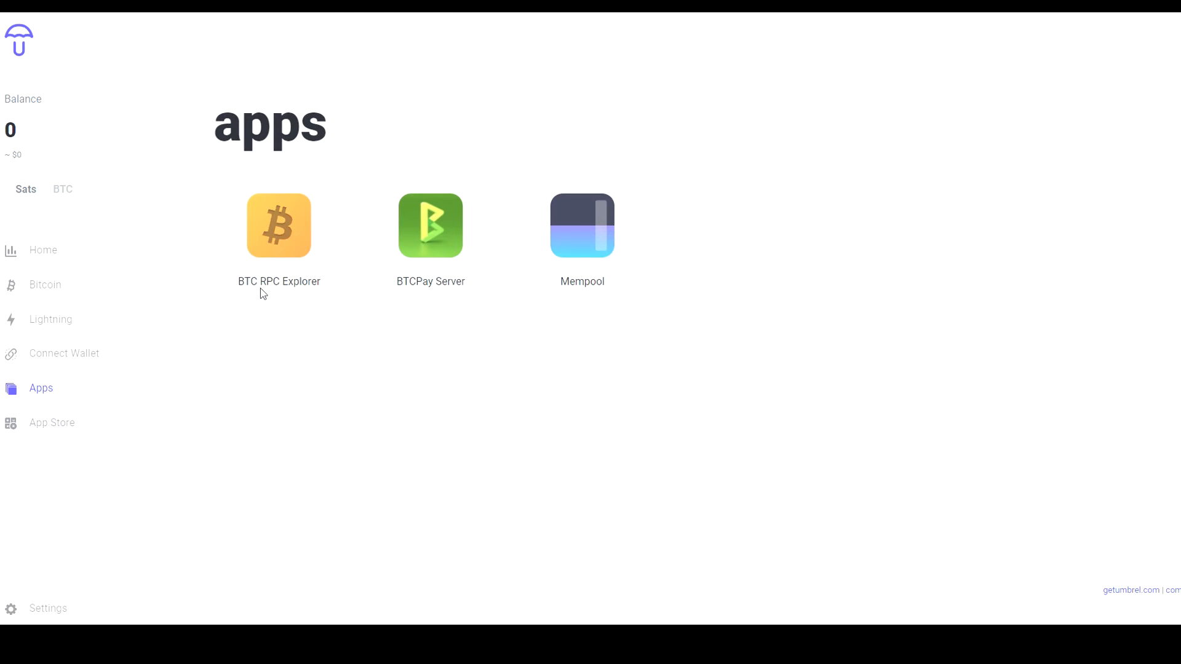
{"action": "mouse_move", "coordinate": [301, 293]}
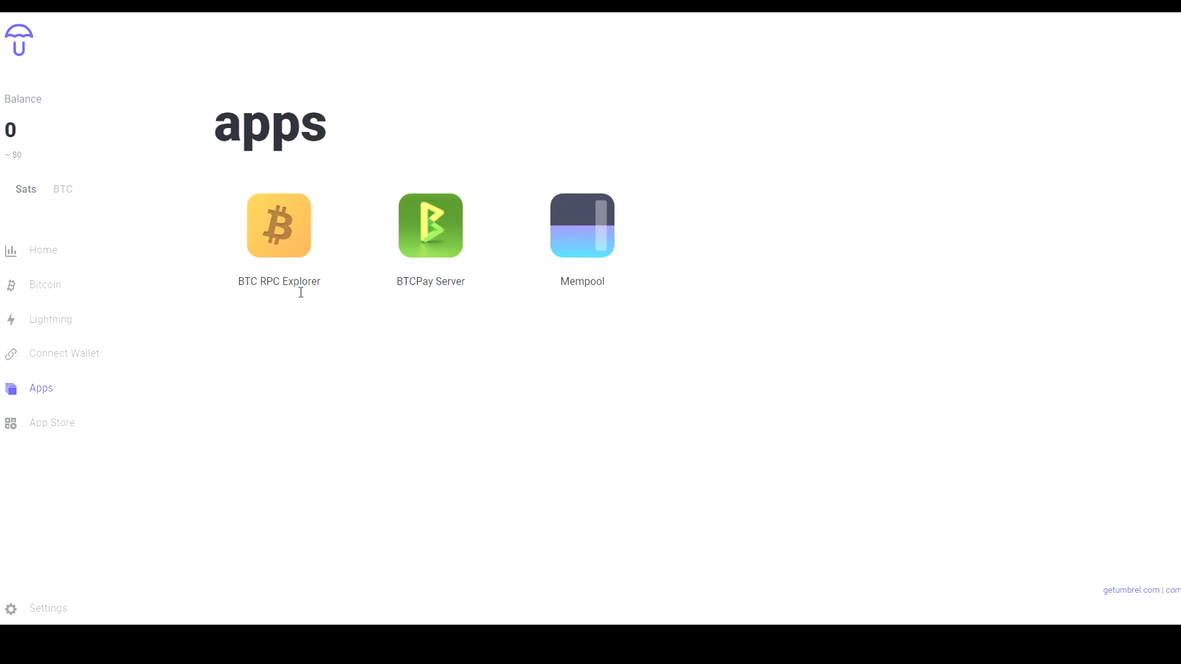
{"action": "mouse_move", "coordinate": [286, 245]}
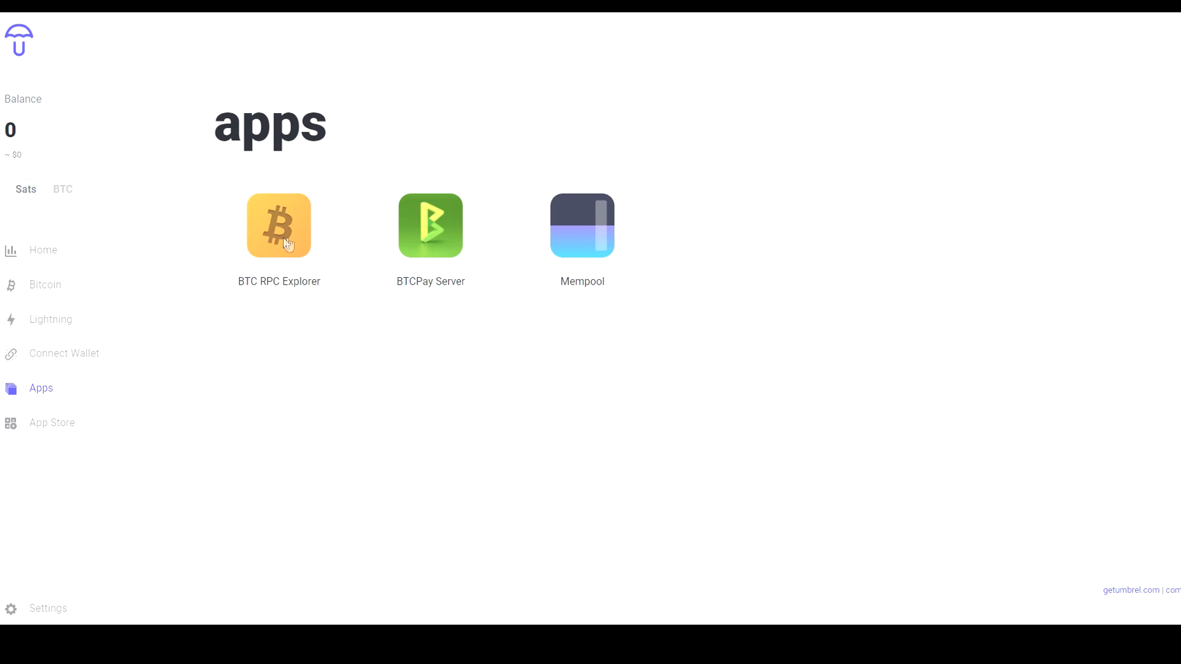
{"action": "mouse_move", "coordinate": [415, 311]}
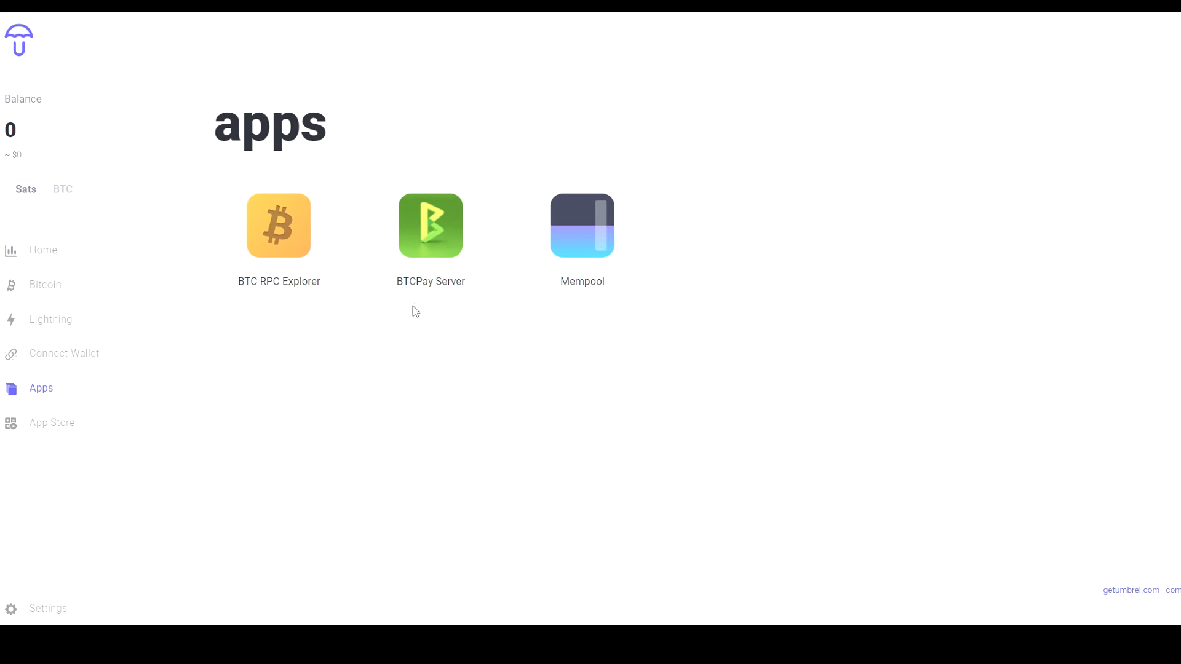
{"action": "mouse_move", "coordinate": [420, 304]}
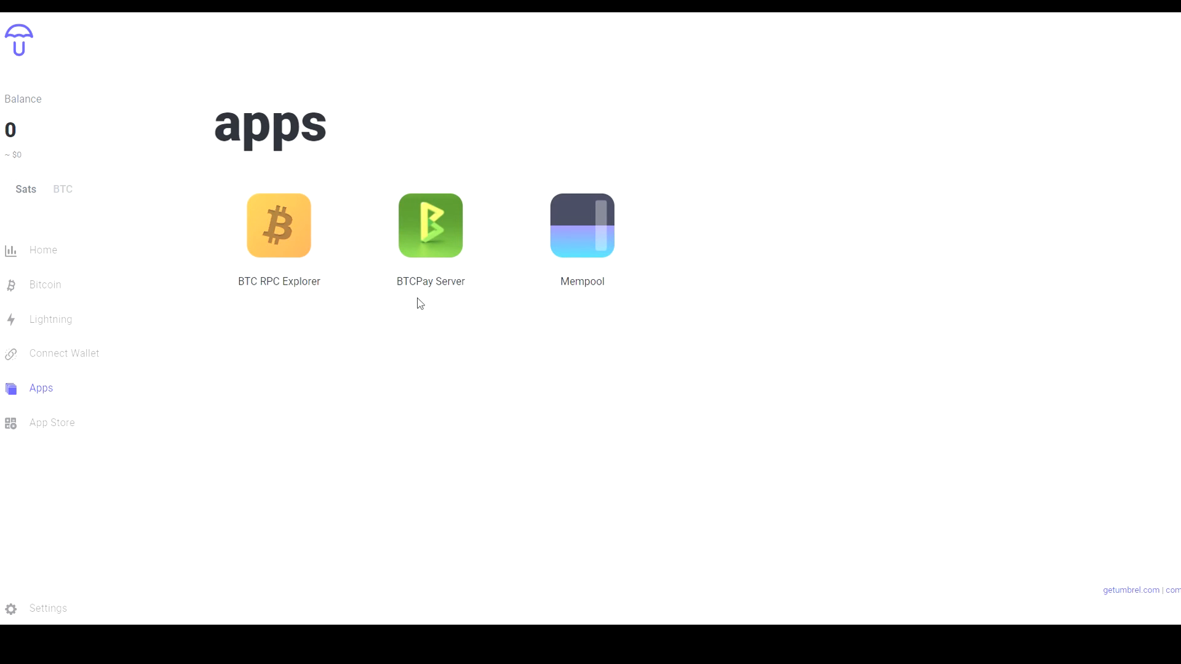
{"action": "mouse_move", "coordinate": [373, 296]}
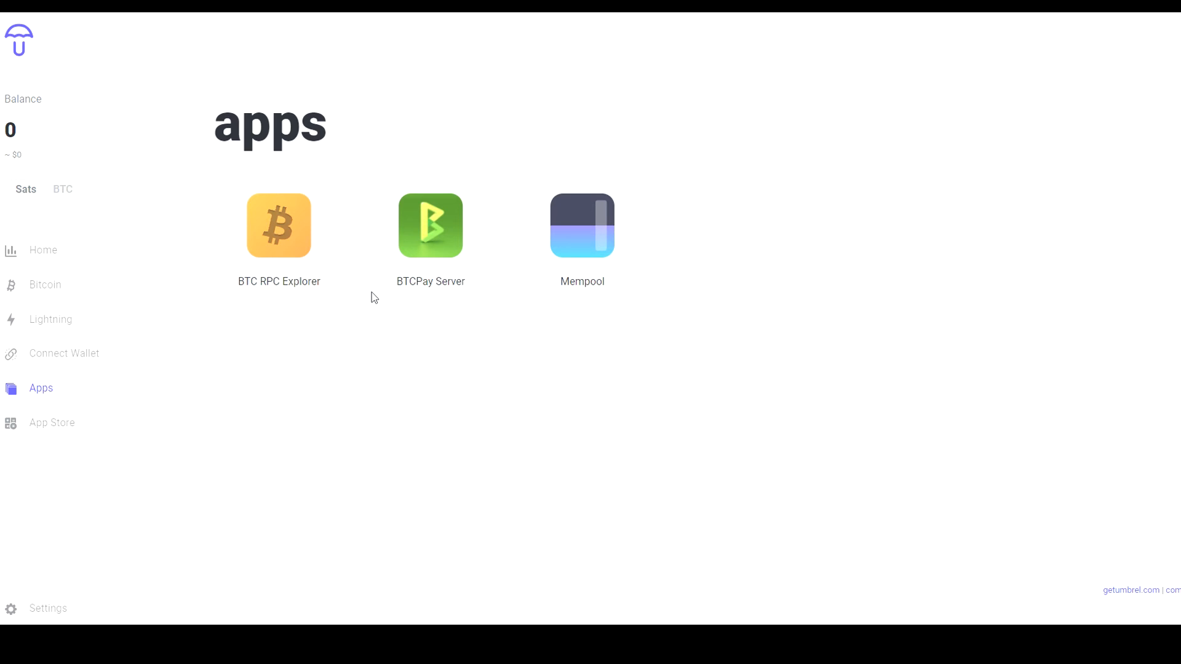
{"action": "mouse_move", "coordinate": [429, 315]}
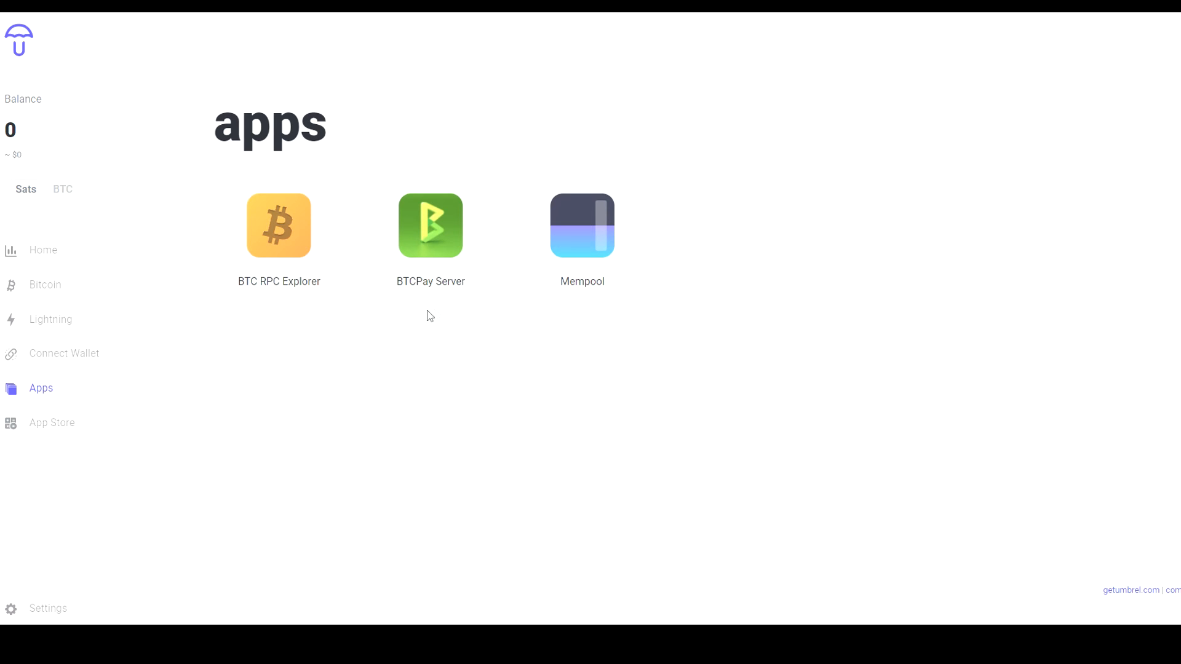
{"action": "left_click", "coordinate": [581, 225]}
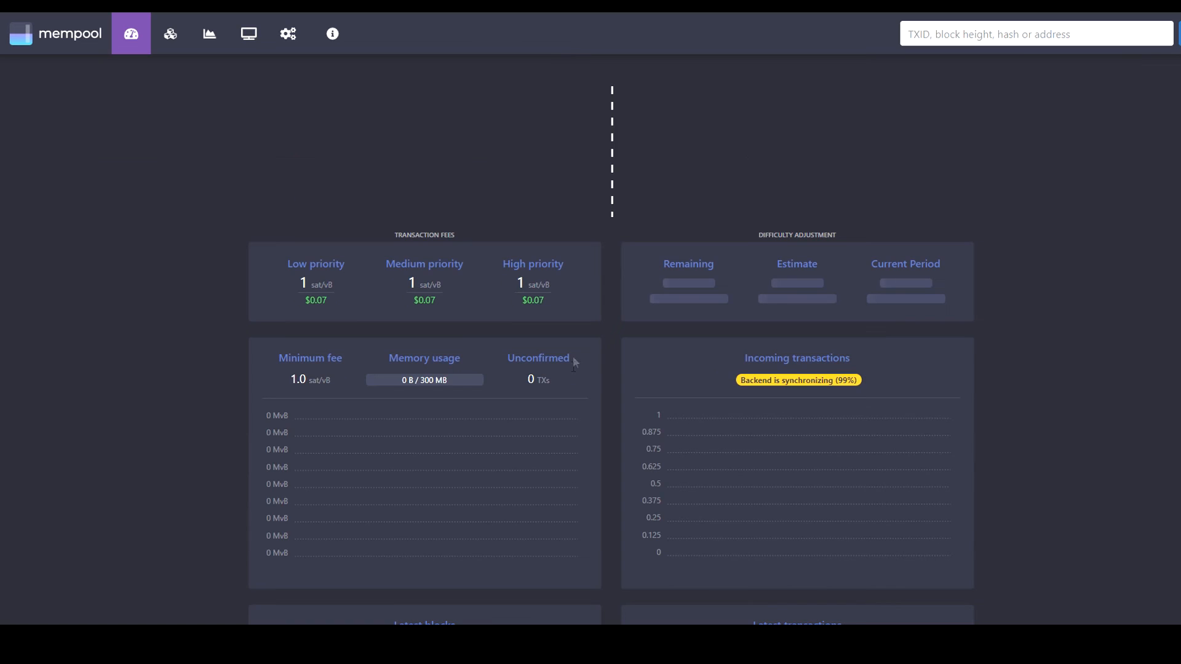
{"action": "scroll", "scroll_direction": "down", "scroll_amount": 3}
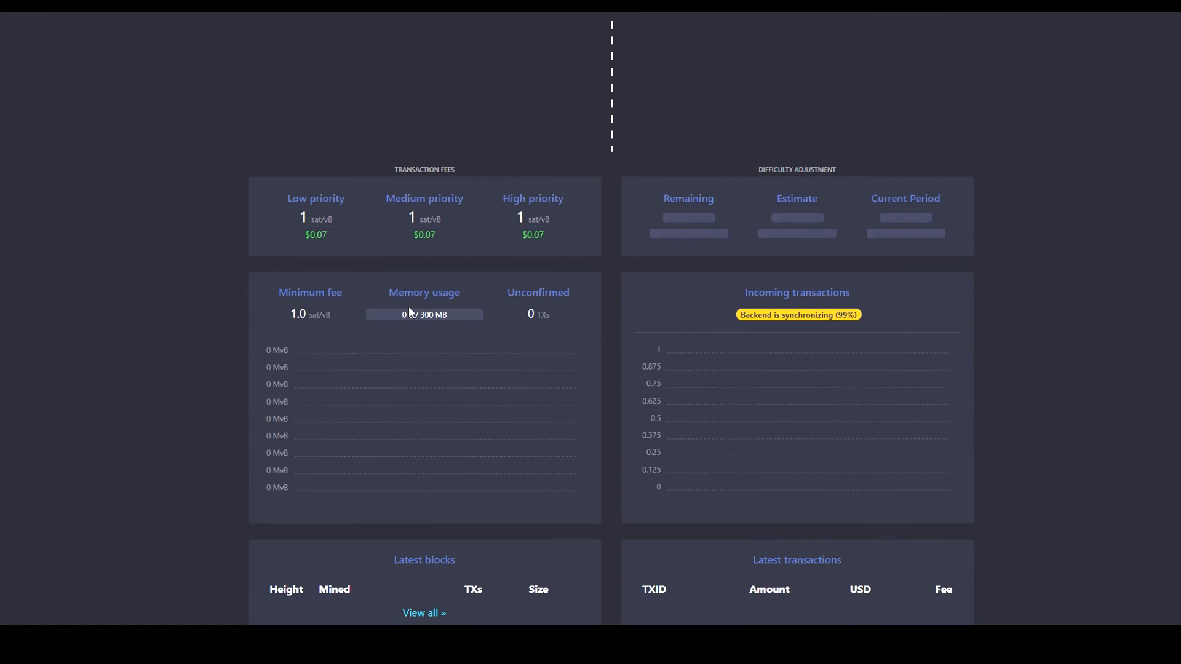
{"action": "mouse_move", "coordinate": [549, 311]}
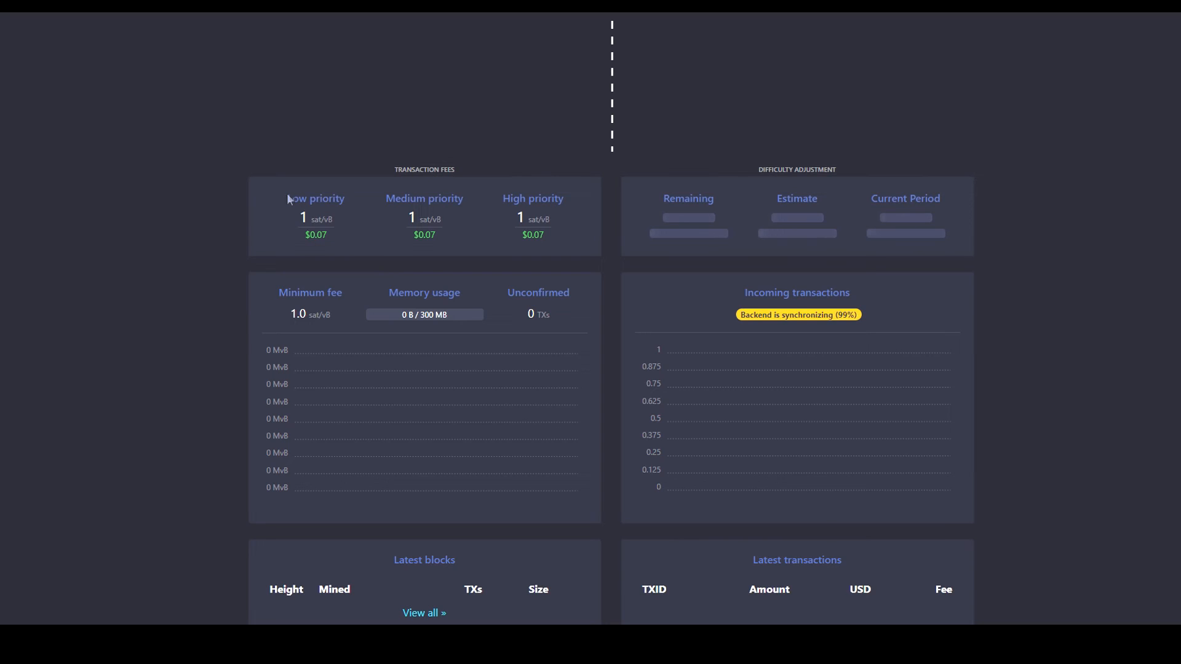
{"action": "mouse_move", "coordinate": [523, 271]}
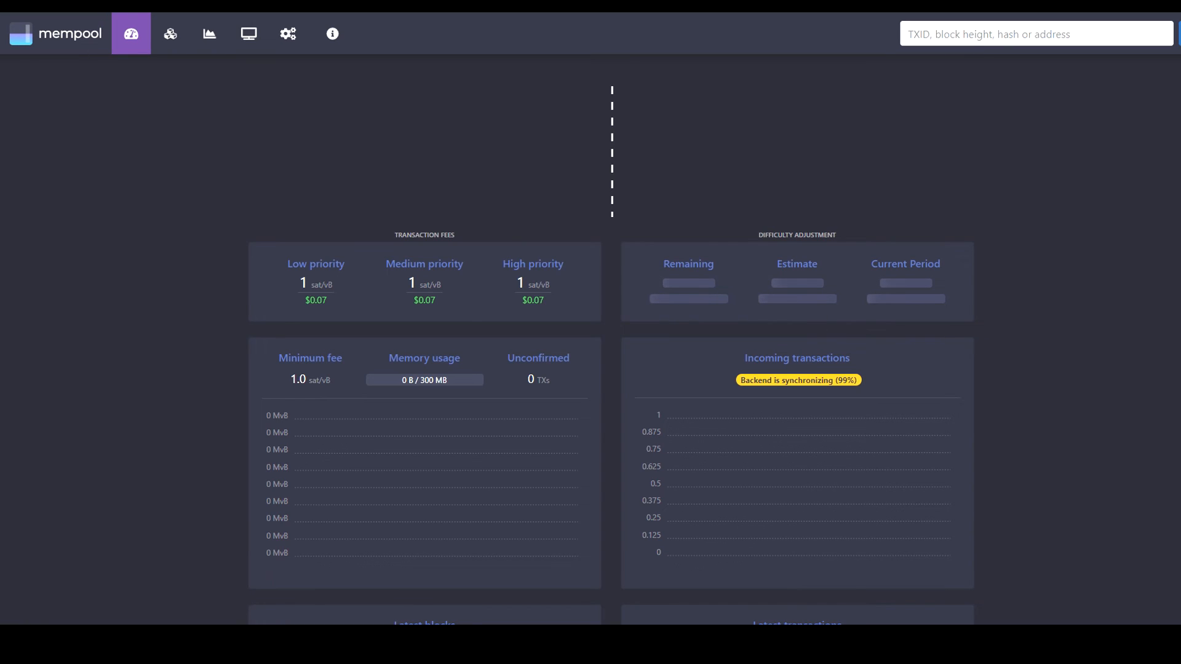
{"action": "mouse_move", "coordinate": [310, 131]}
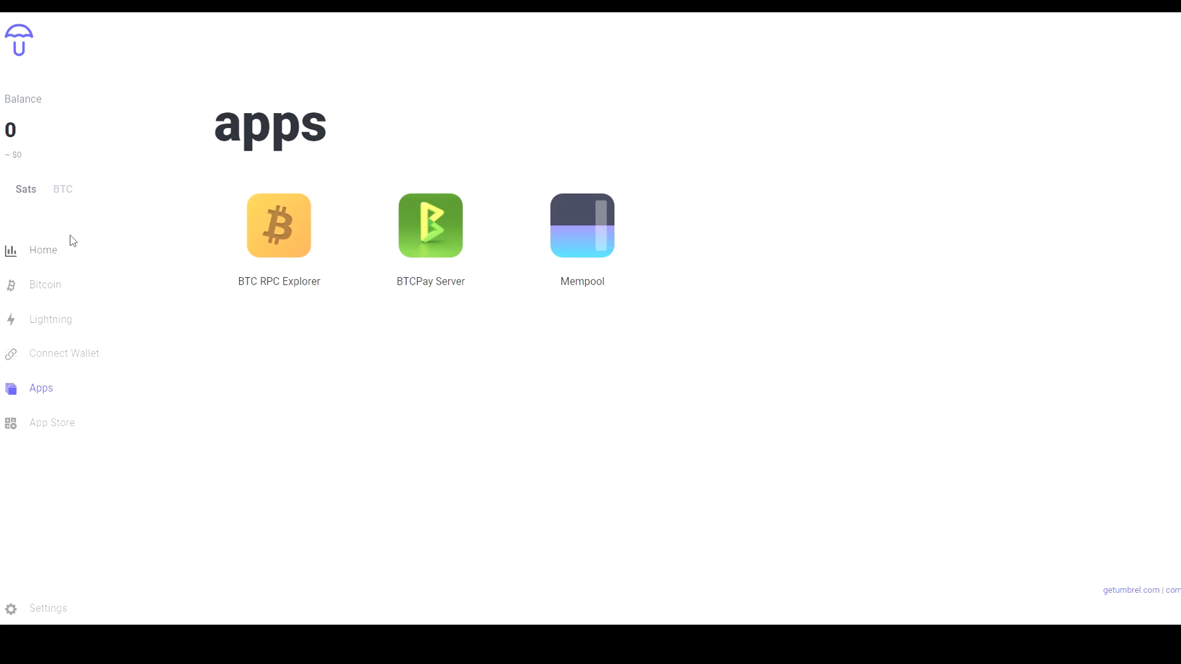
View the Lightning page, then return Home showing 13.38% sync and 71.6 GB used
{"action": "left_click", "coordinate": [51, 319]}
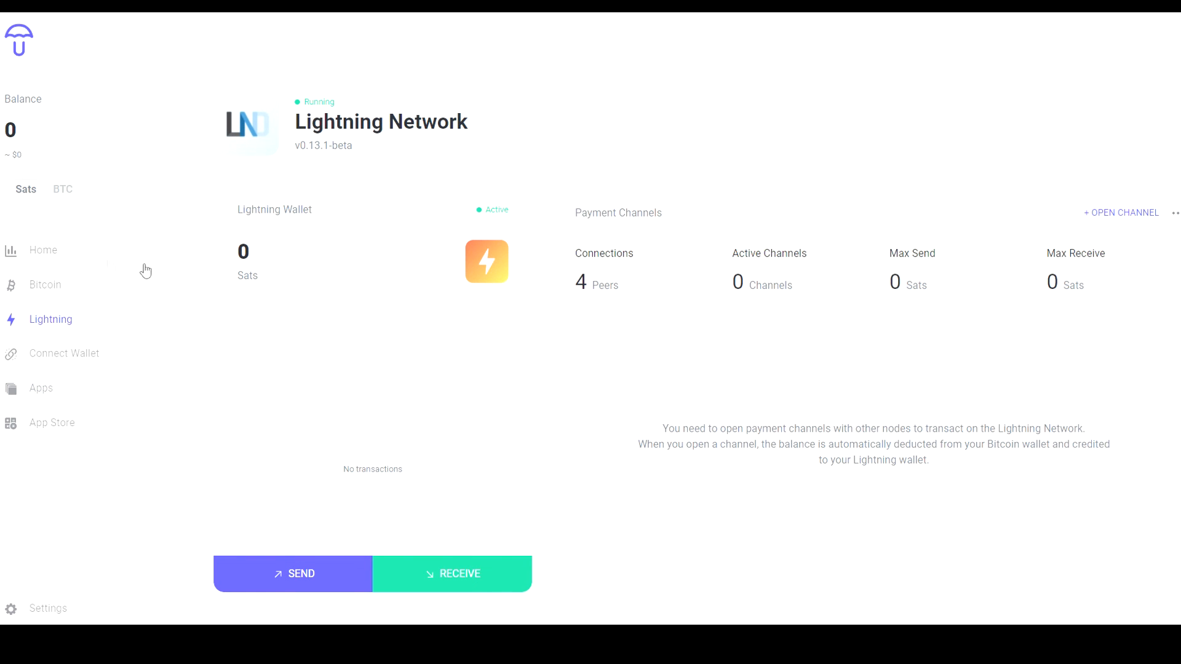
{"action": "mouse_move", "coordinate": [425, 313]}
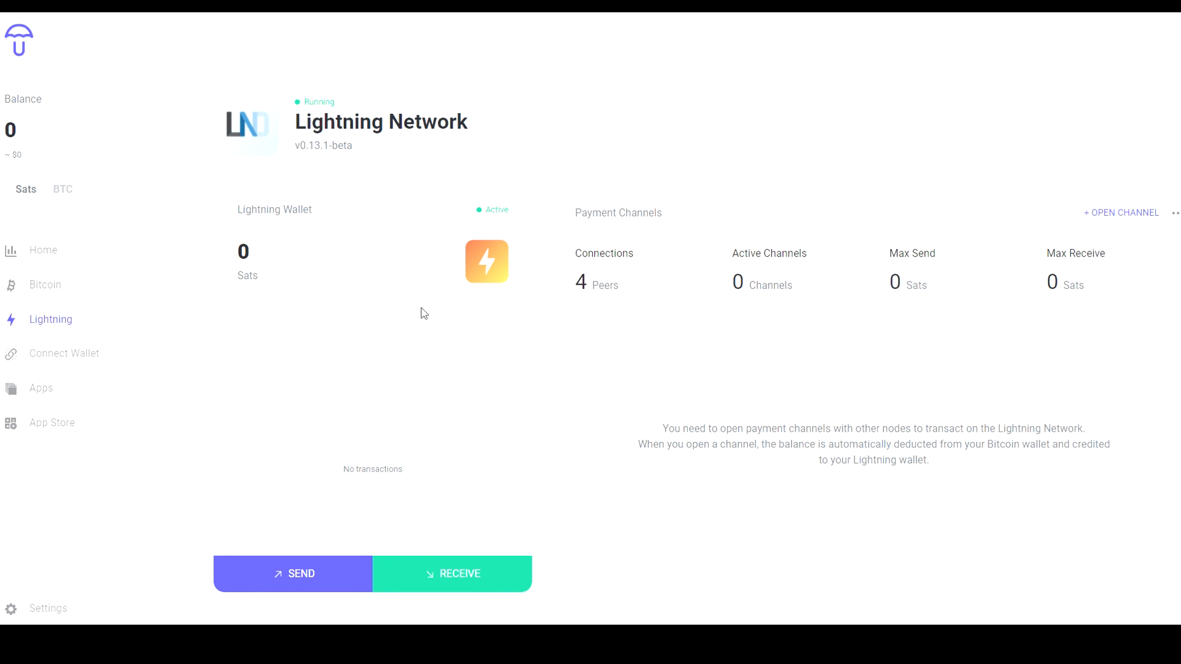
{"action": "mouse_move", "coordinate": [962, 280]}
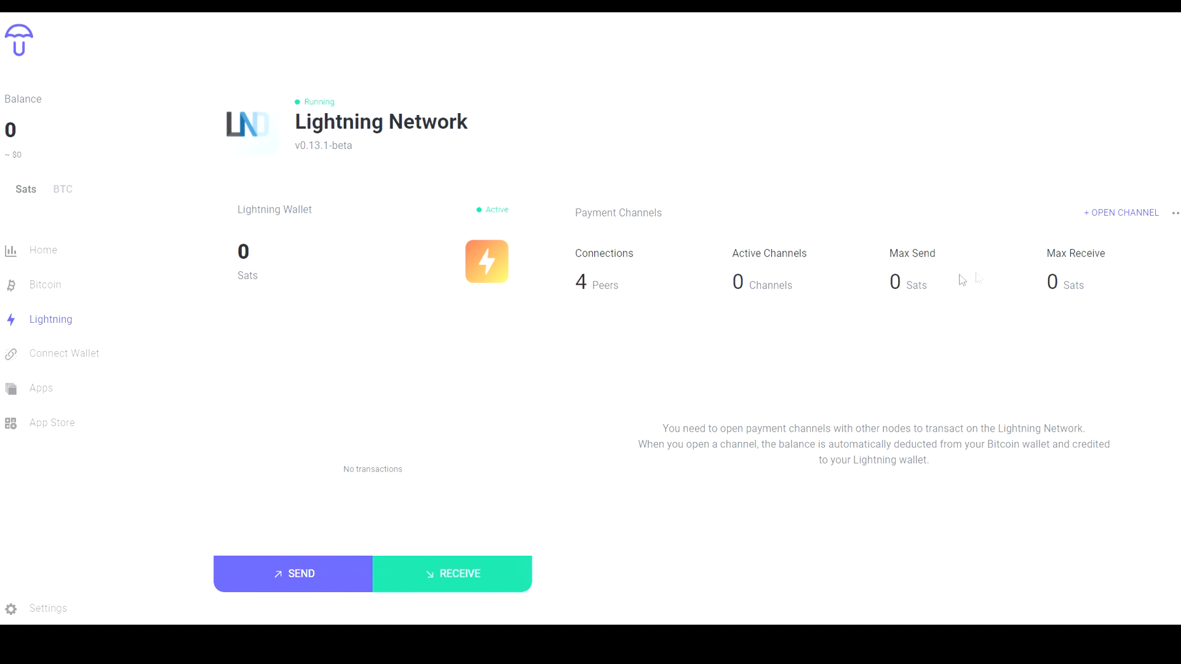
{"action": "mouse_move", "coordinate": [825, 295]}
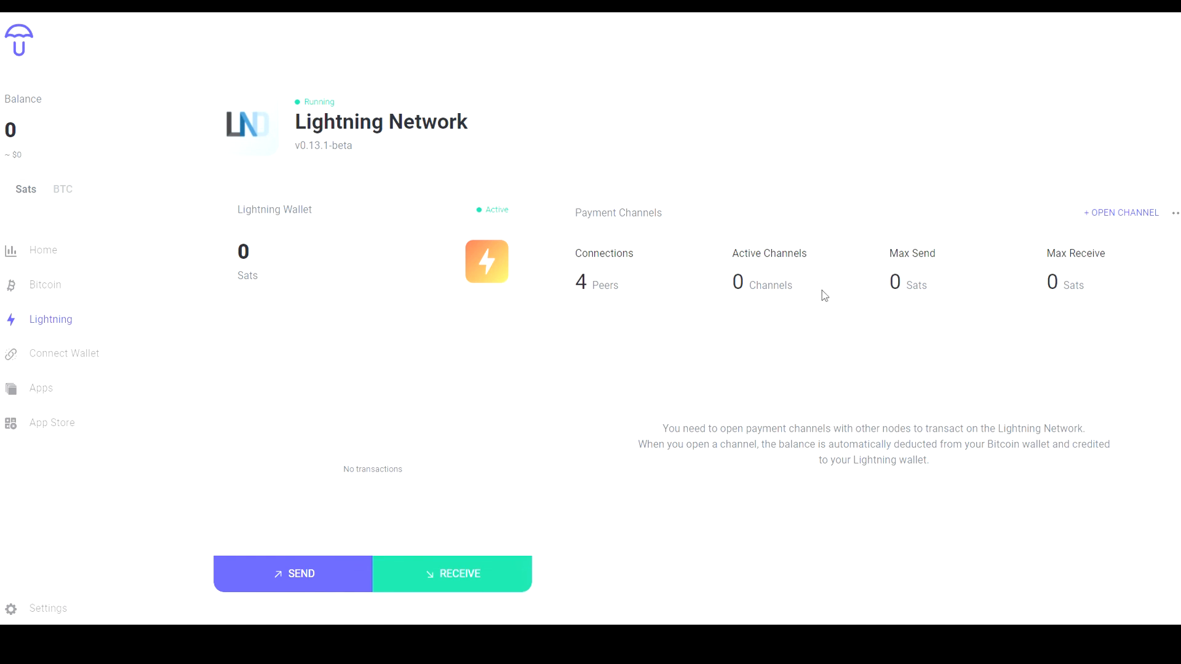
{"action": "left_click", "coordinate": [42, 250]}
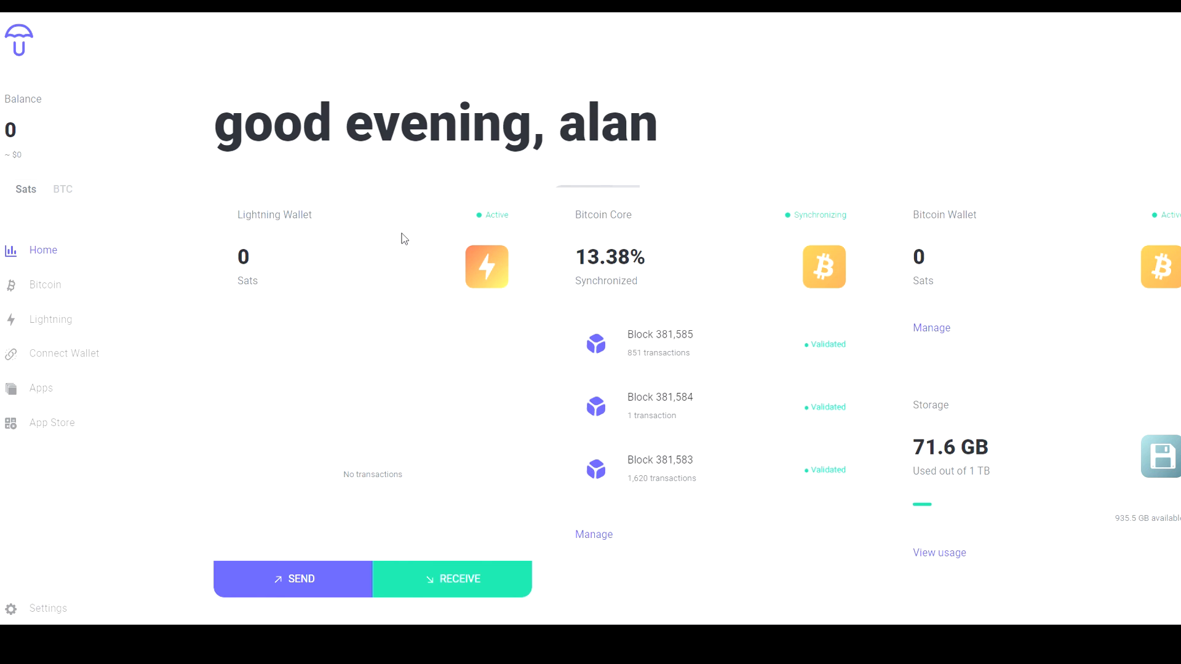
{"action": "mouse_move", "coordinate": [411, 230]}
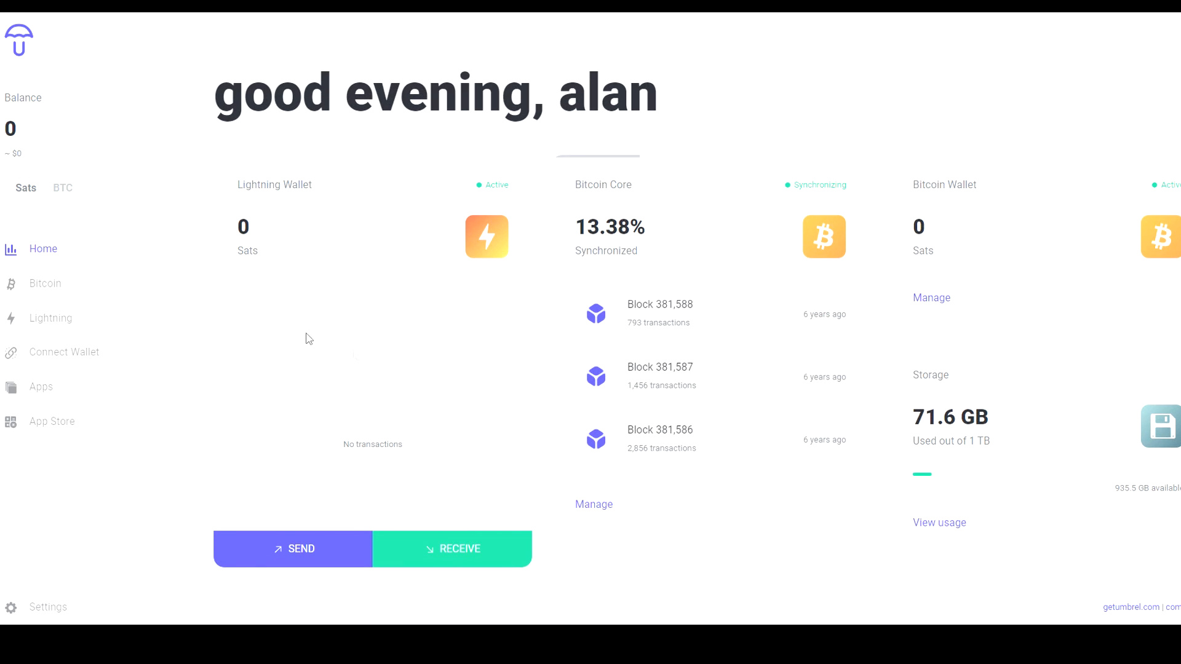
{"action": "mouse_move", "coordinate": [228, 474]}
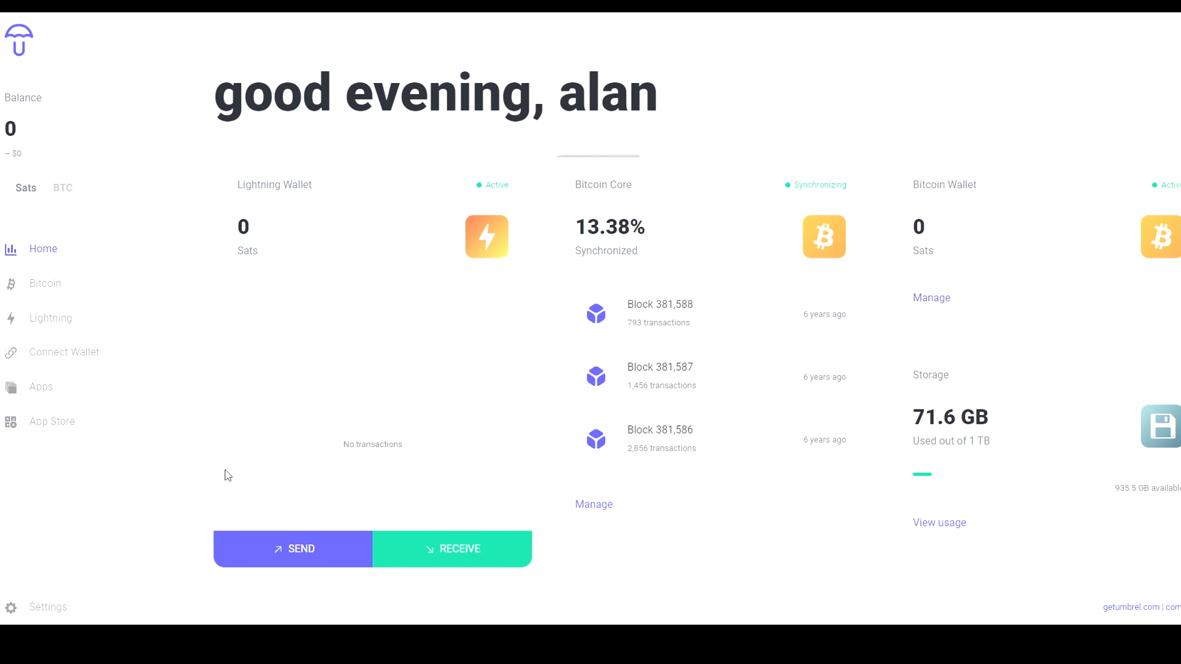
Review the Settings page, then open Bitcoin Core at 13.39% synced with 10 peers
{"action": "left_click", "coordinate": [48, 607]}
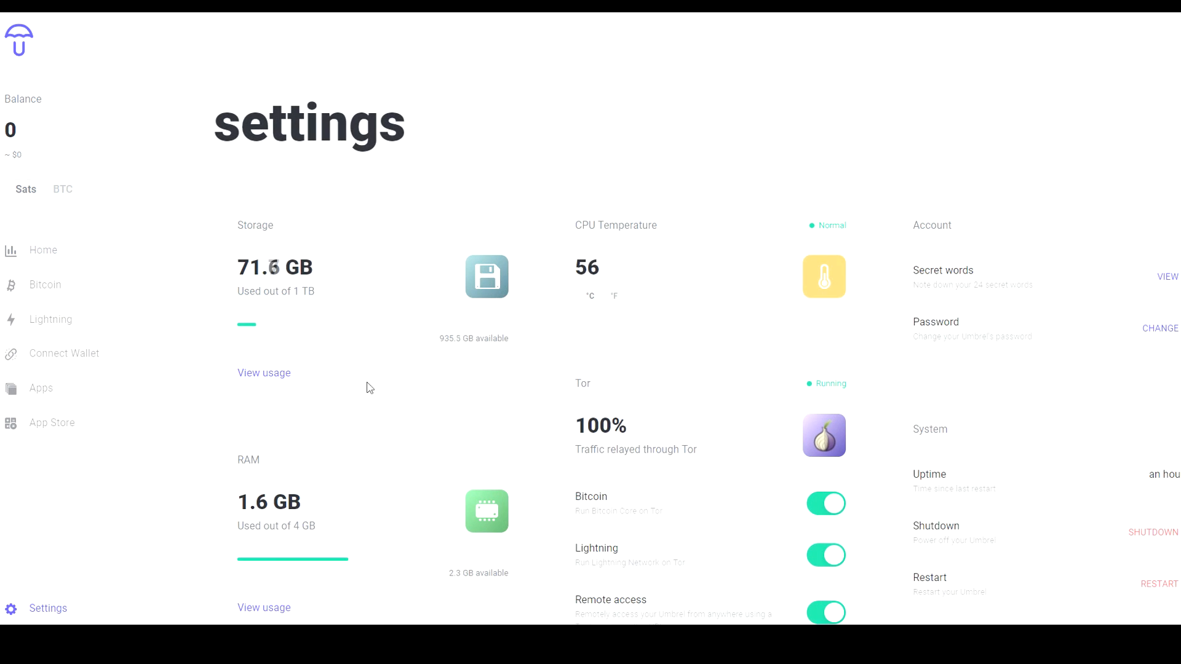
{"action": "mouse_move", "coordinate": [627, 185]}
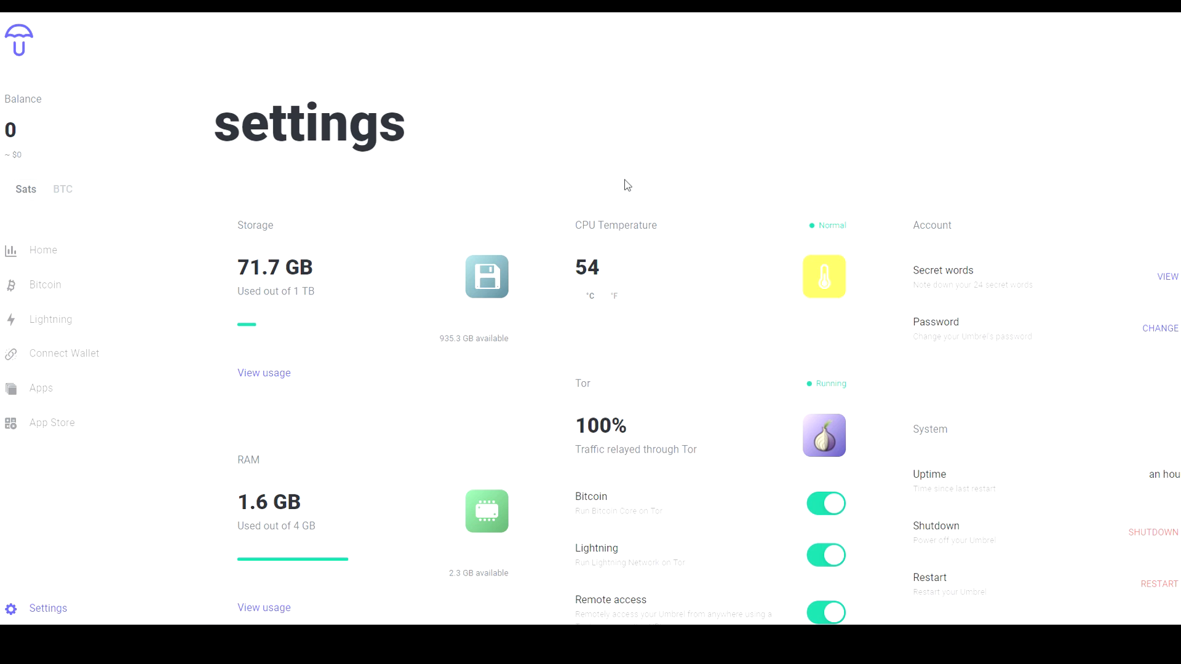
{"action": "mouse_move", "coordinate": [687, 192]}
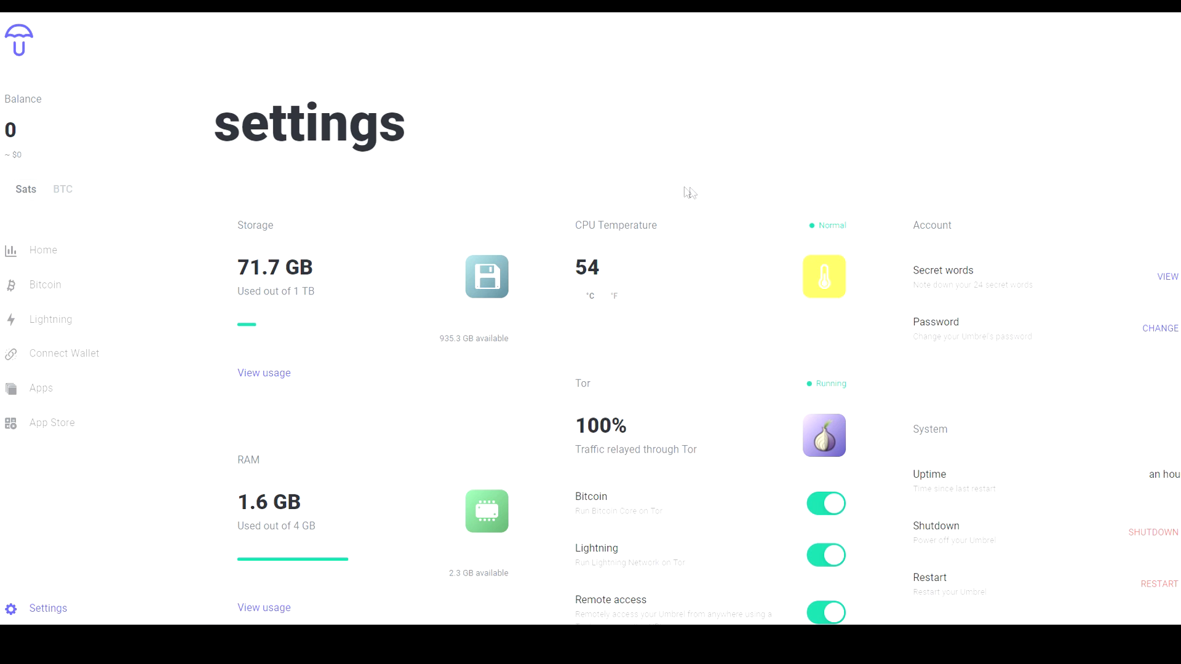
{"action": "scroll", "scroll_direction": "down", "scroll_amount": 3}
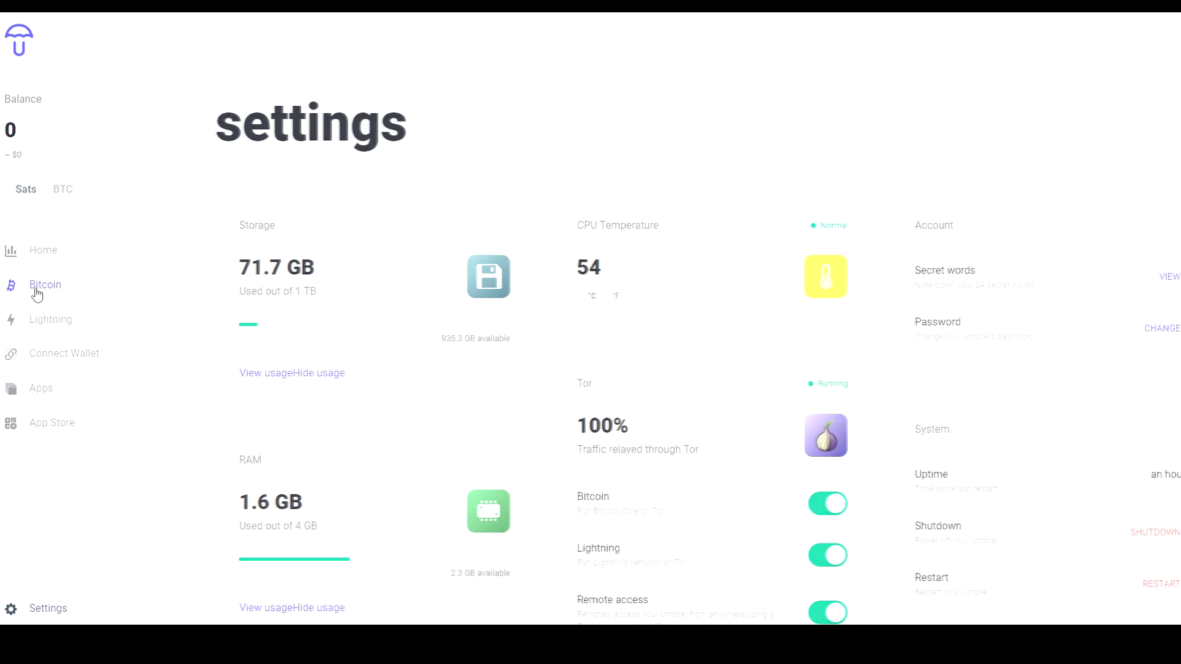
{"action": "left_click", "coordinate": [45, 285]}
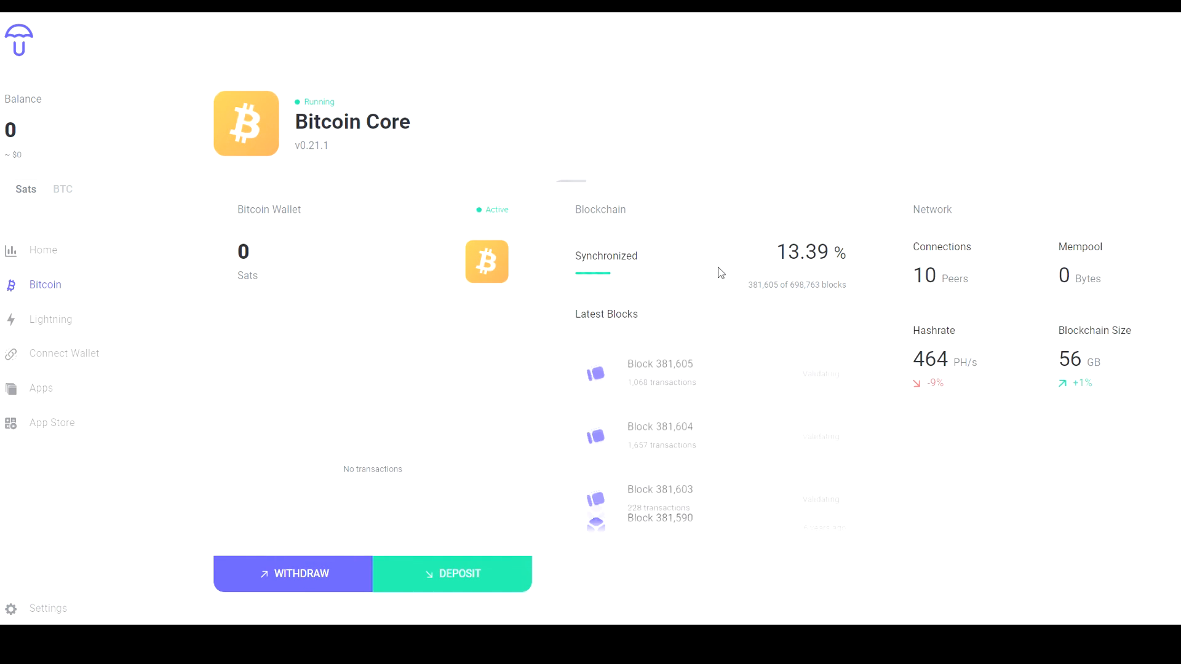